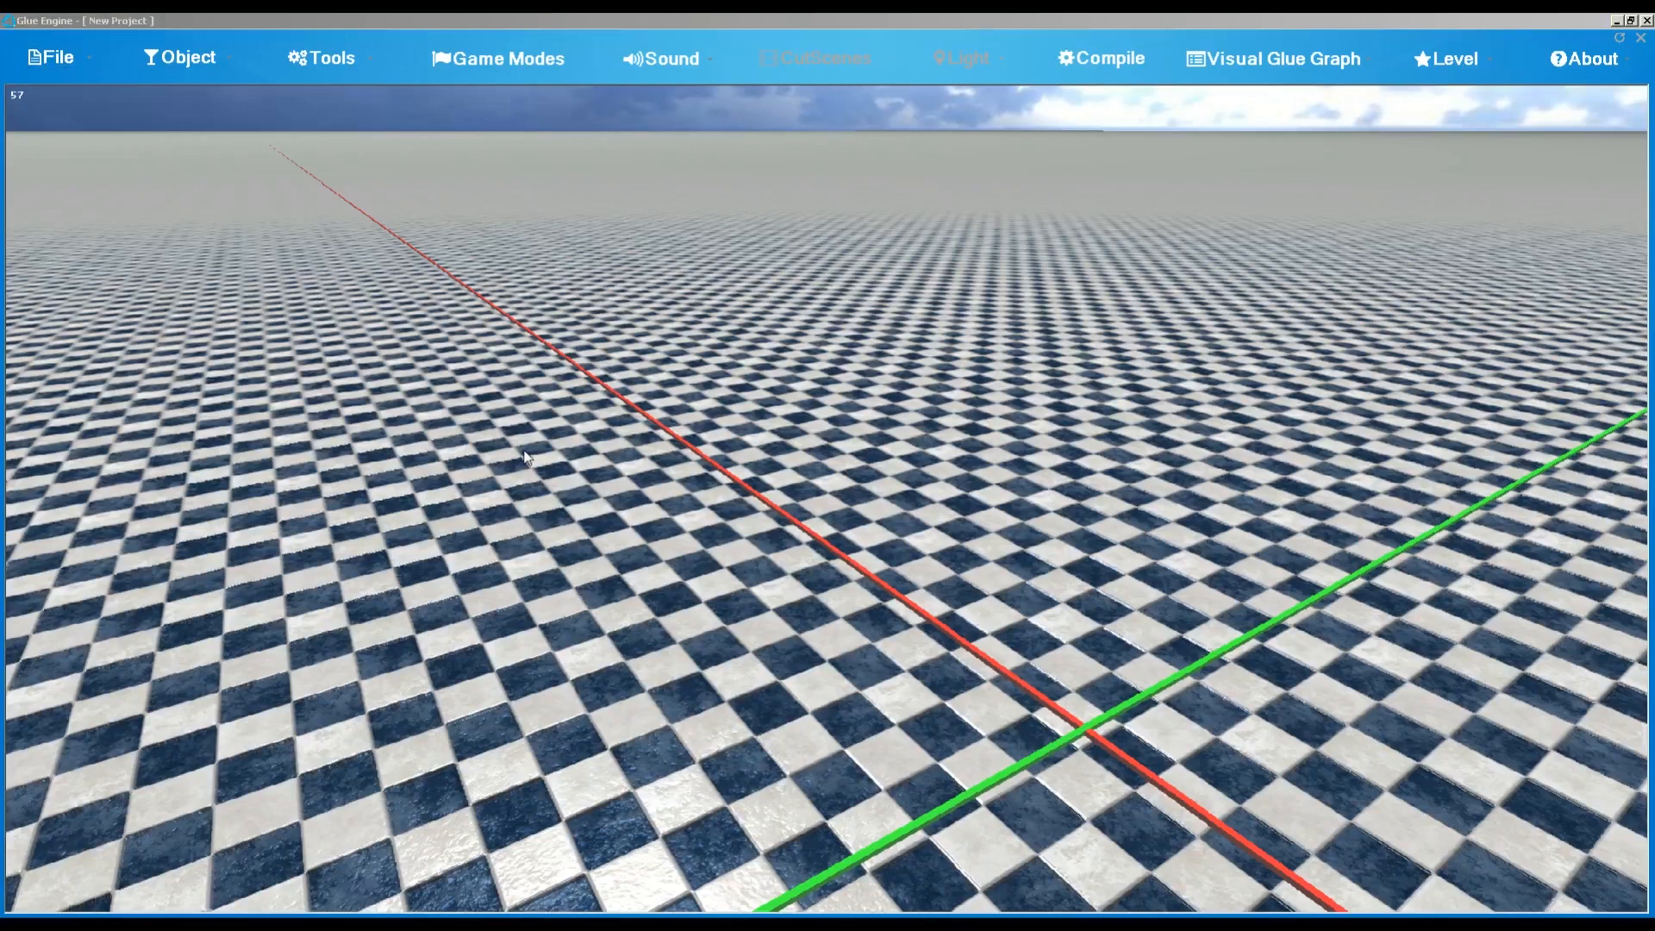
{"action": "mouse_move", "coordinate": [674, 517]}
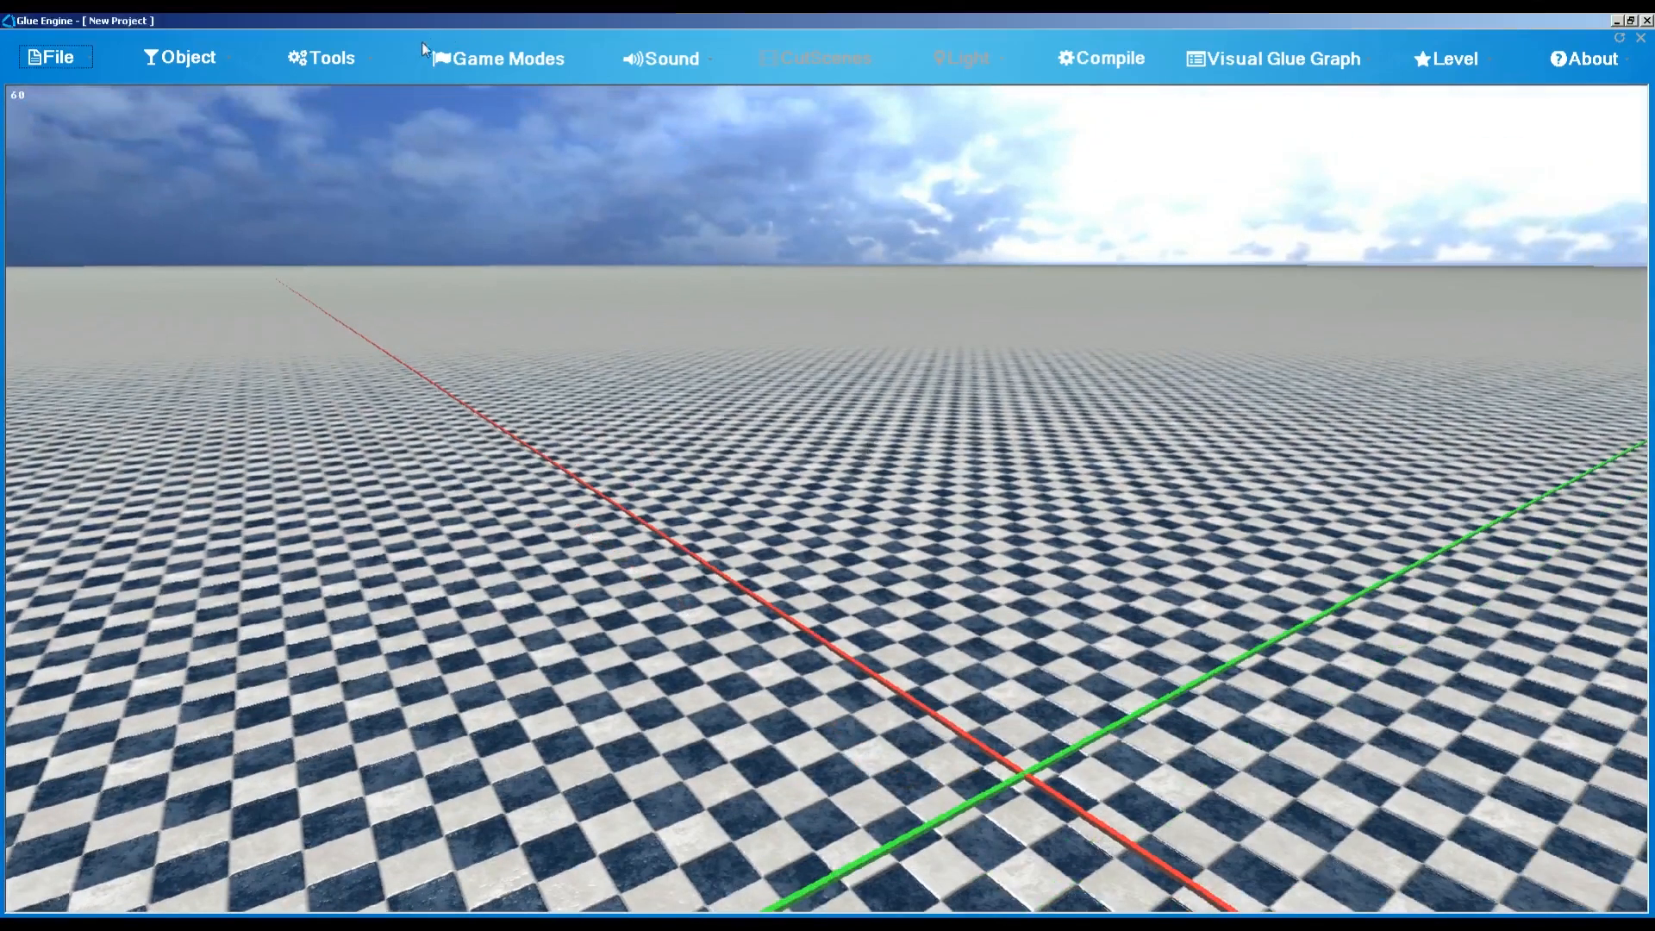
Step: Add a Music object to the scene and bring up the Music Node dialog for node 1
{"action": "left_click", "coordinate": [321, 56]}
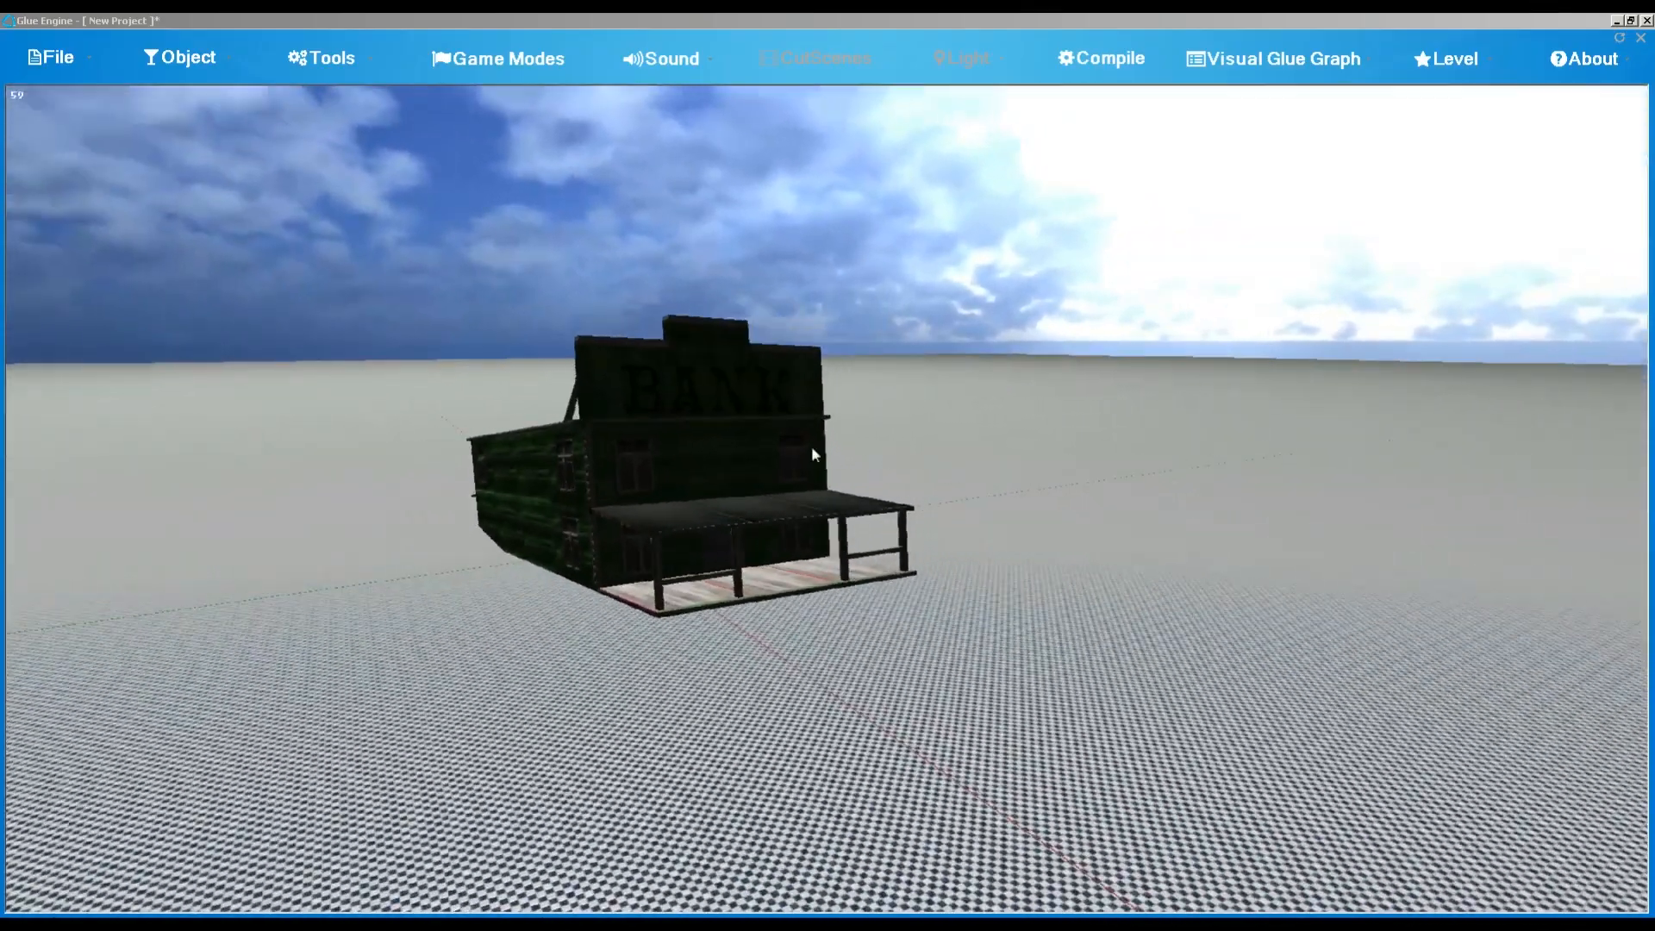
{"action": "left_click", "coordinate": [812, 453]}
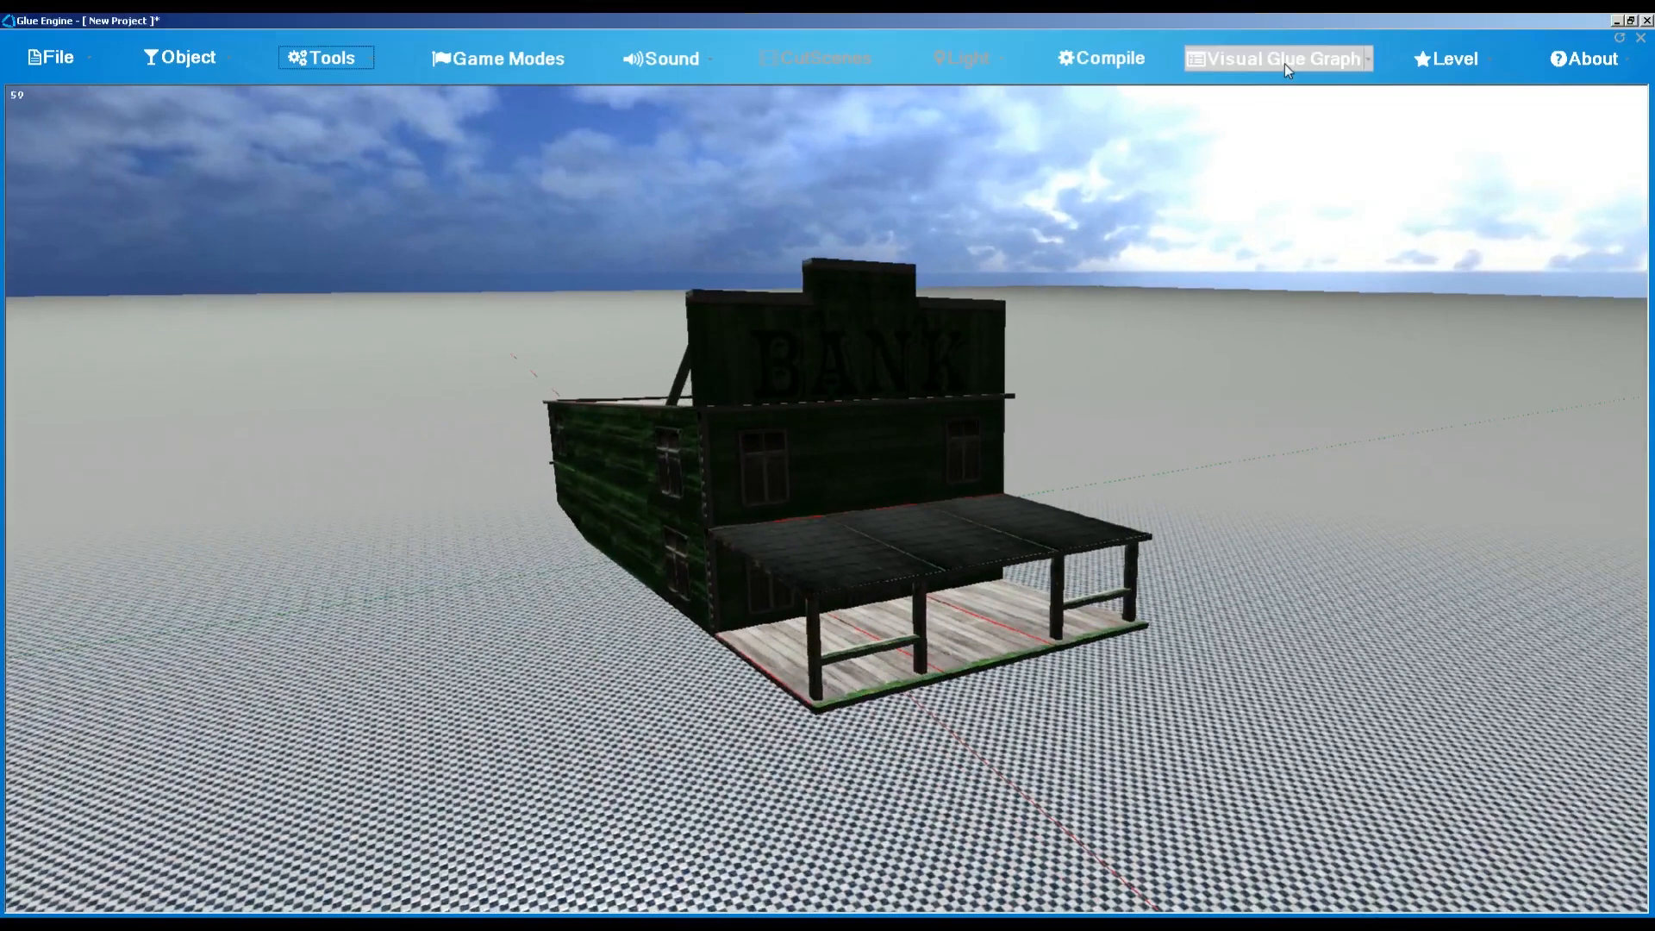
{"action": "mouse_move", "coordinate": [1272, 222]}
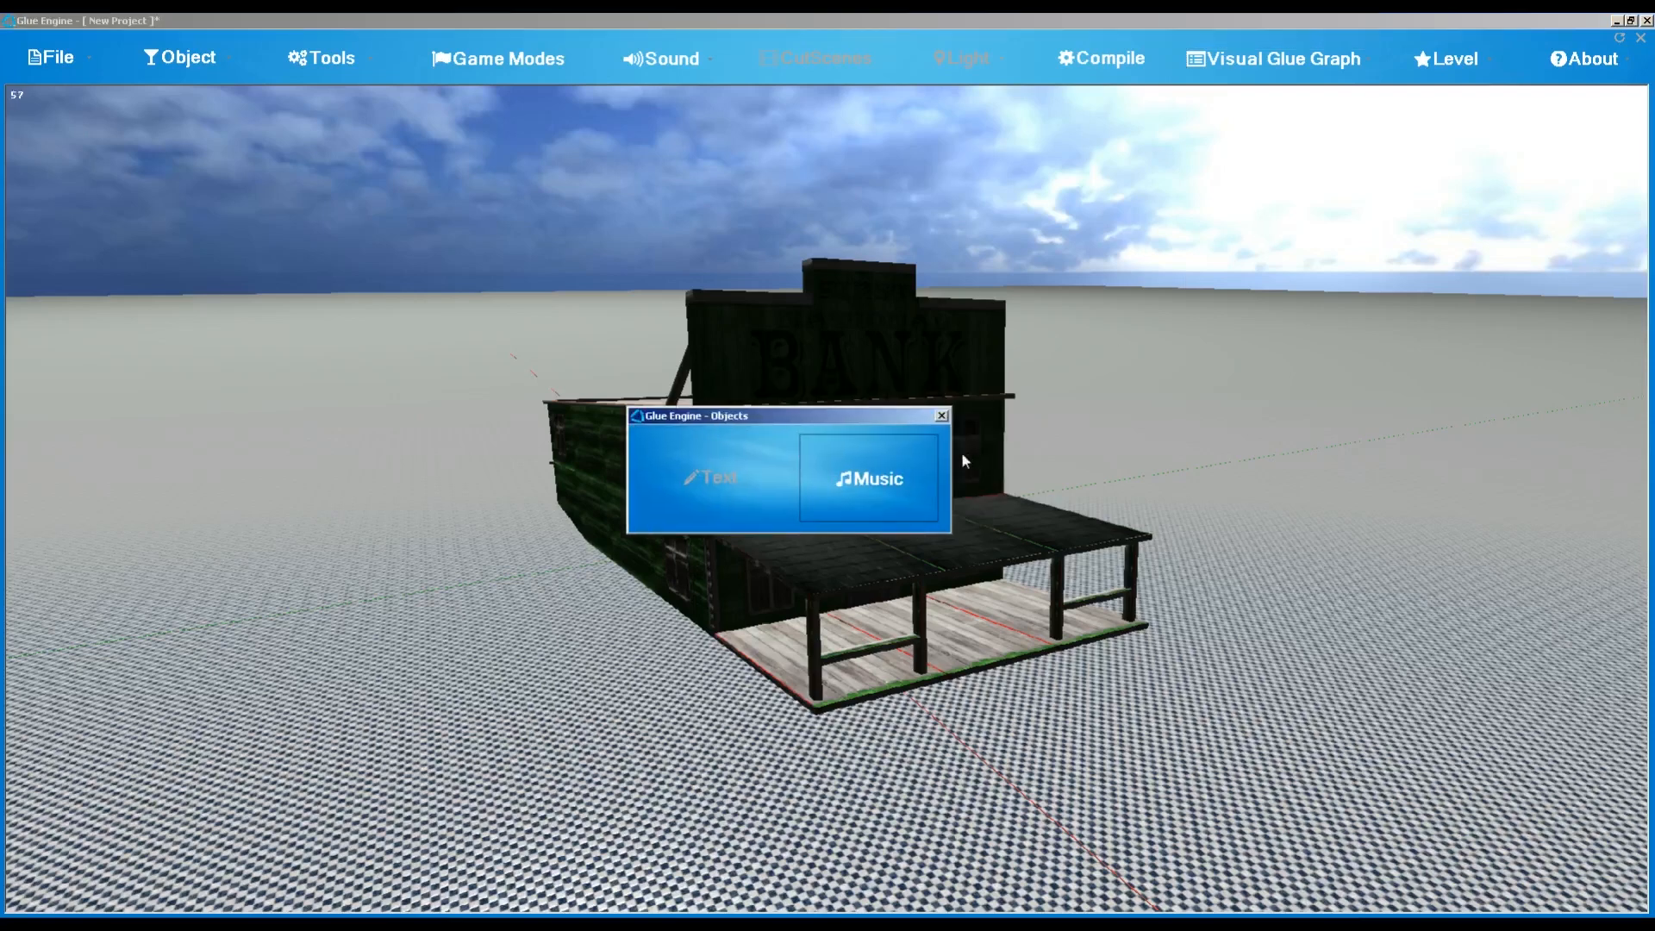
{"action": "left_click_drag", "start_coordinate": [786, 415], "coordinate": [786, 412]}
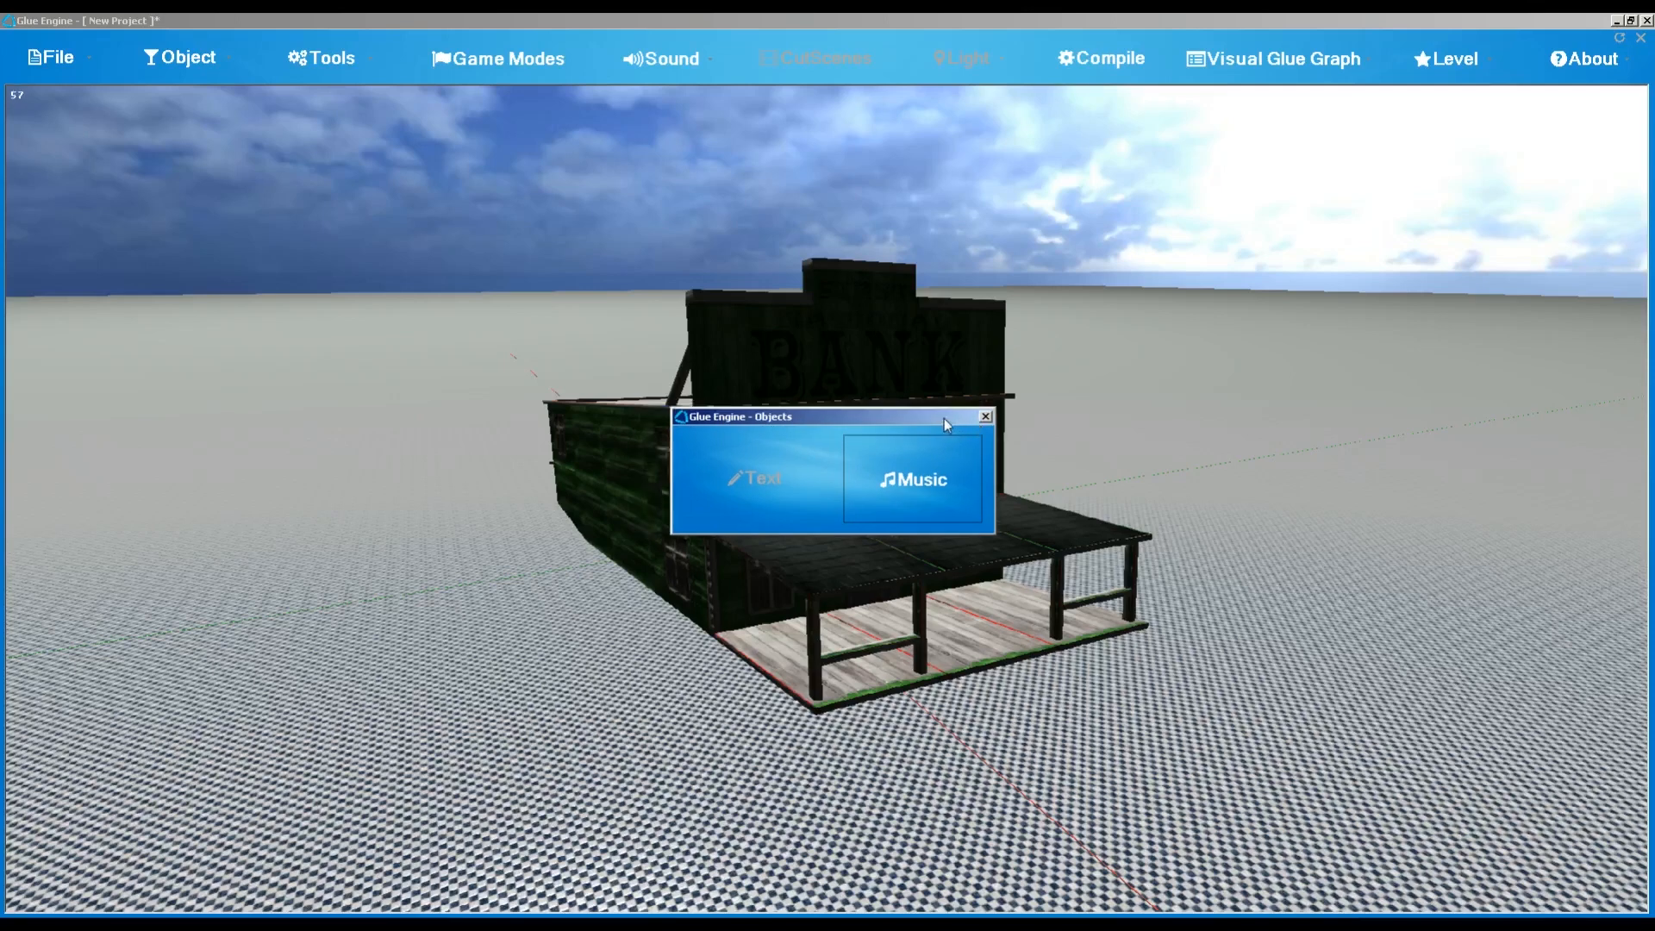
{"action": "left_click", "coordinate": [910, 477]}
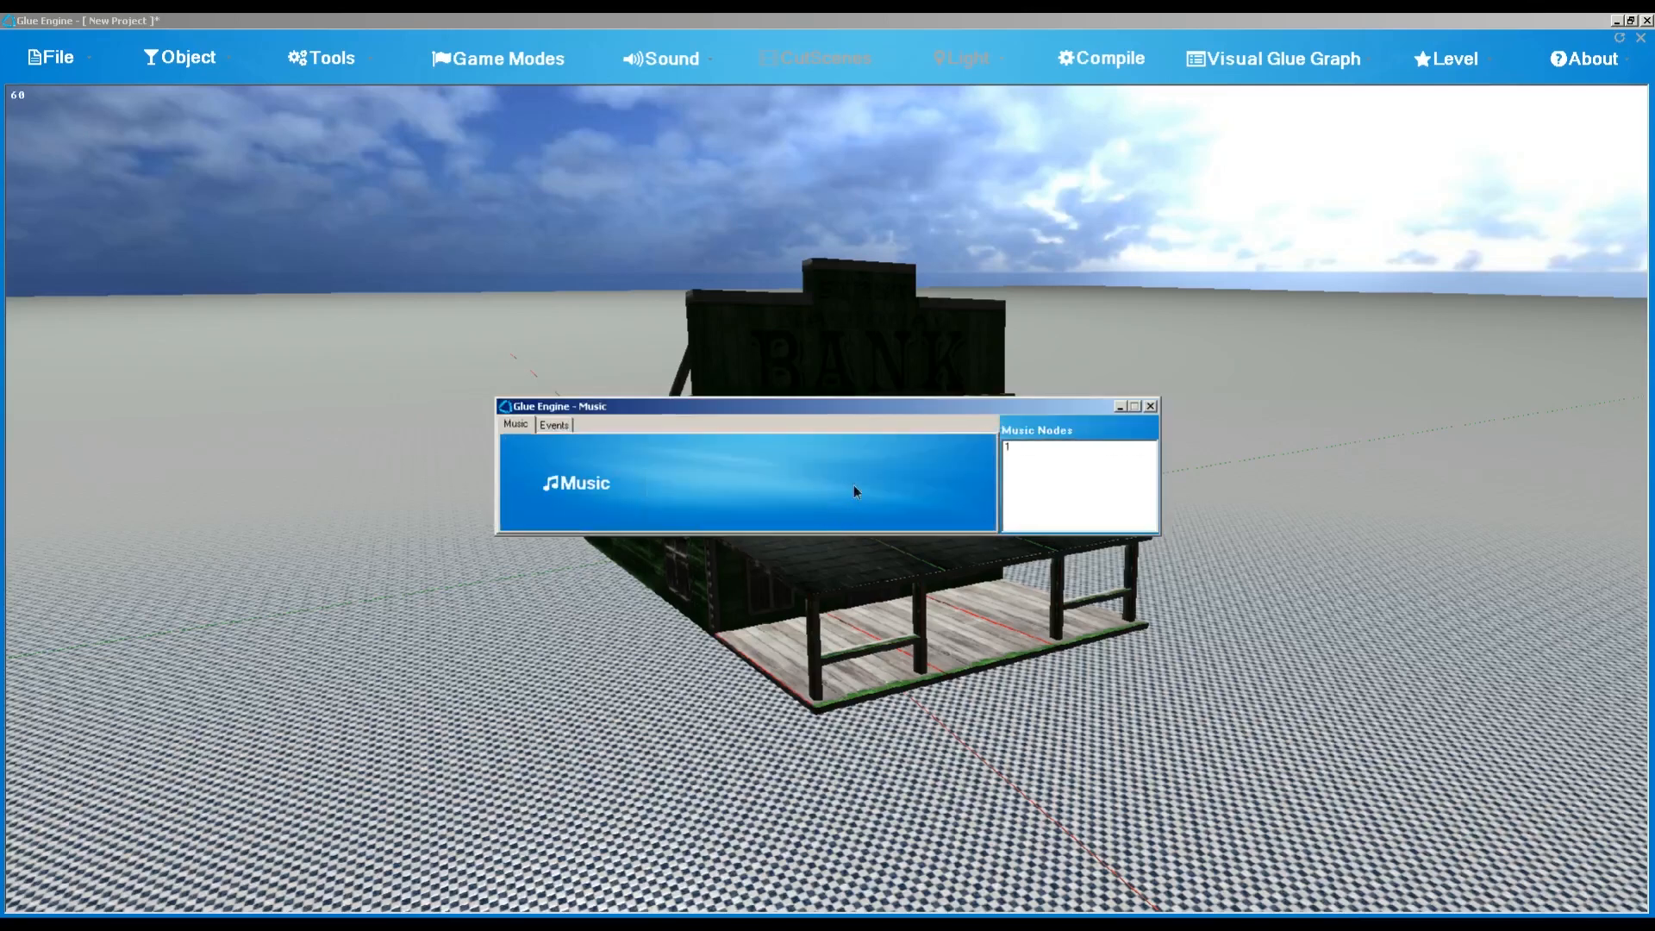
{"action": "right_click", "coordinate": [1009, 446]}
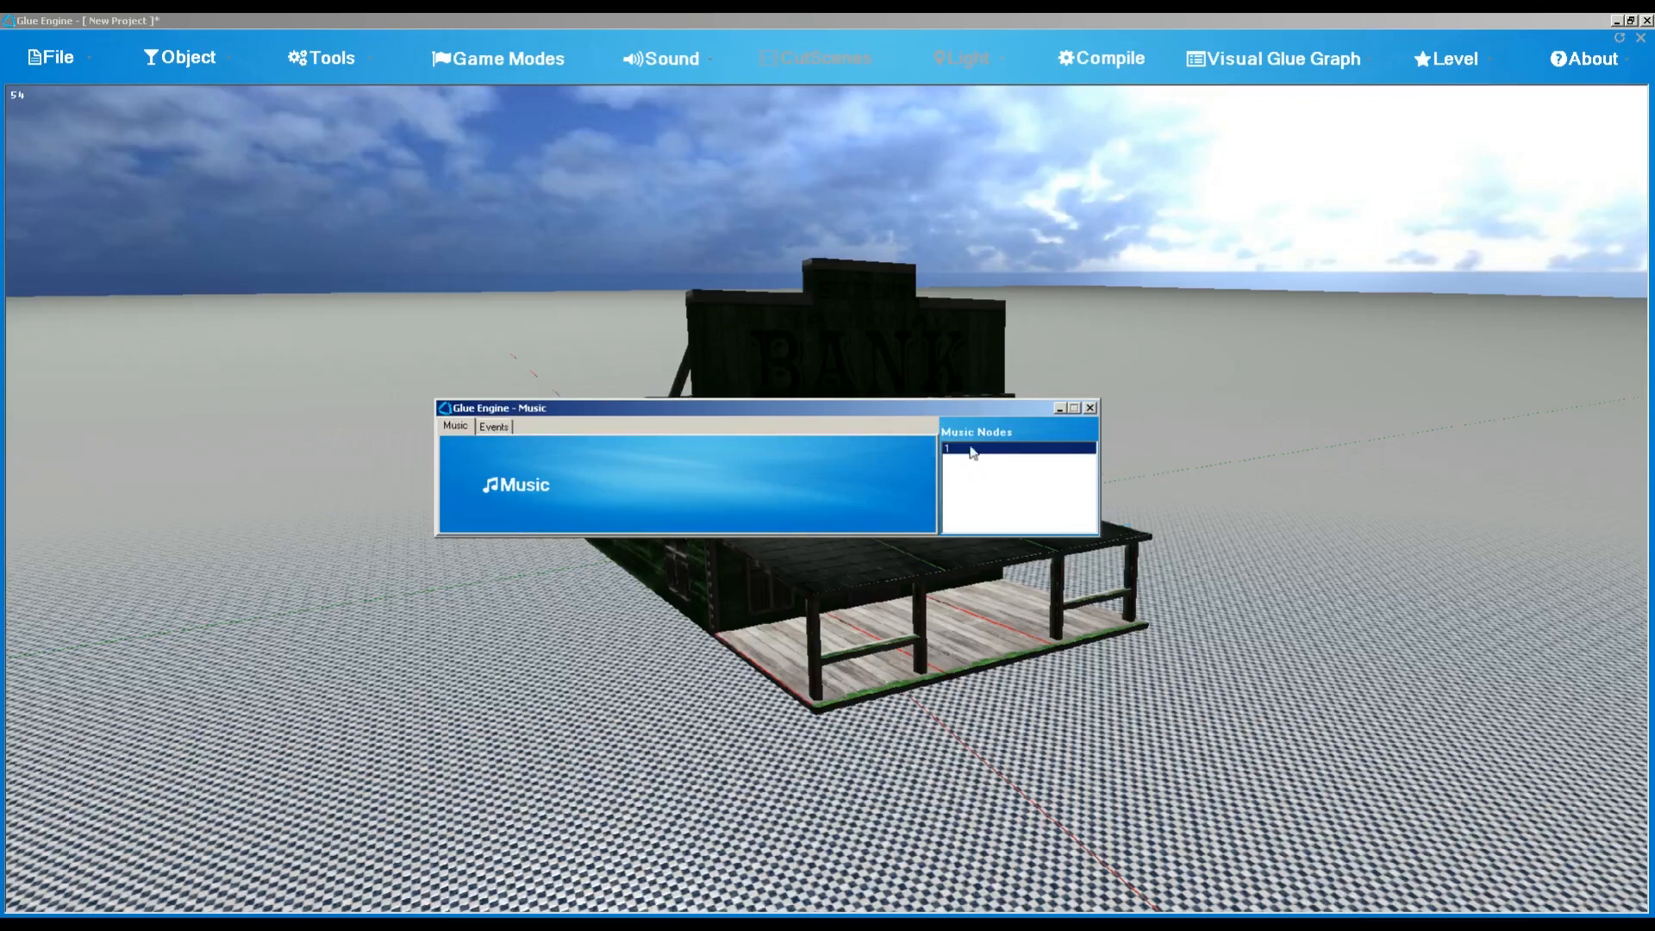
{"action": "mouse_move", "coordinate": [1022, 483]}
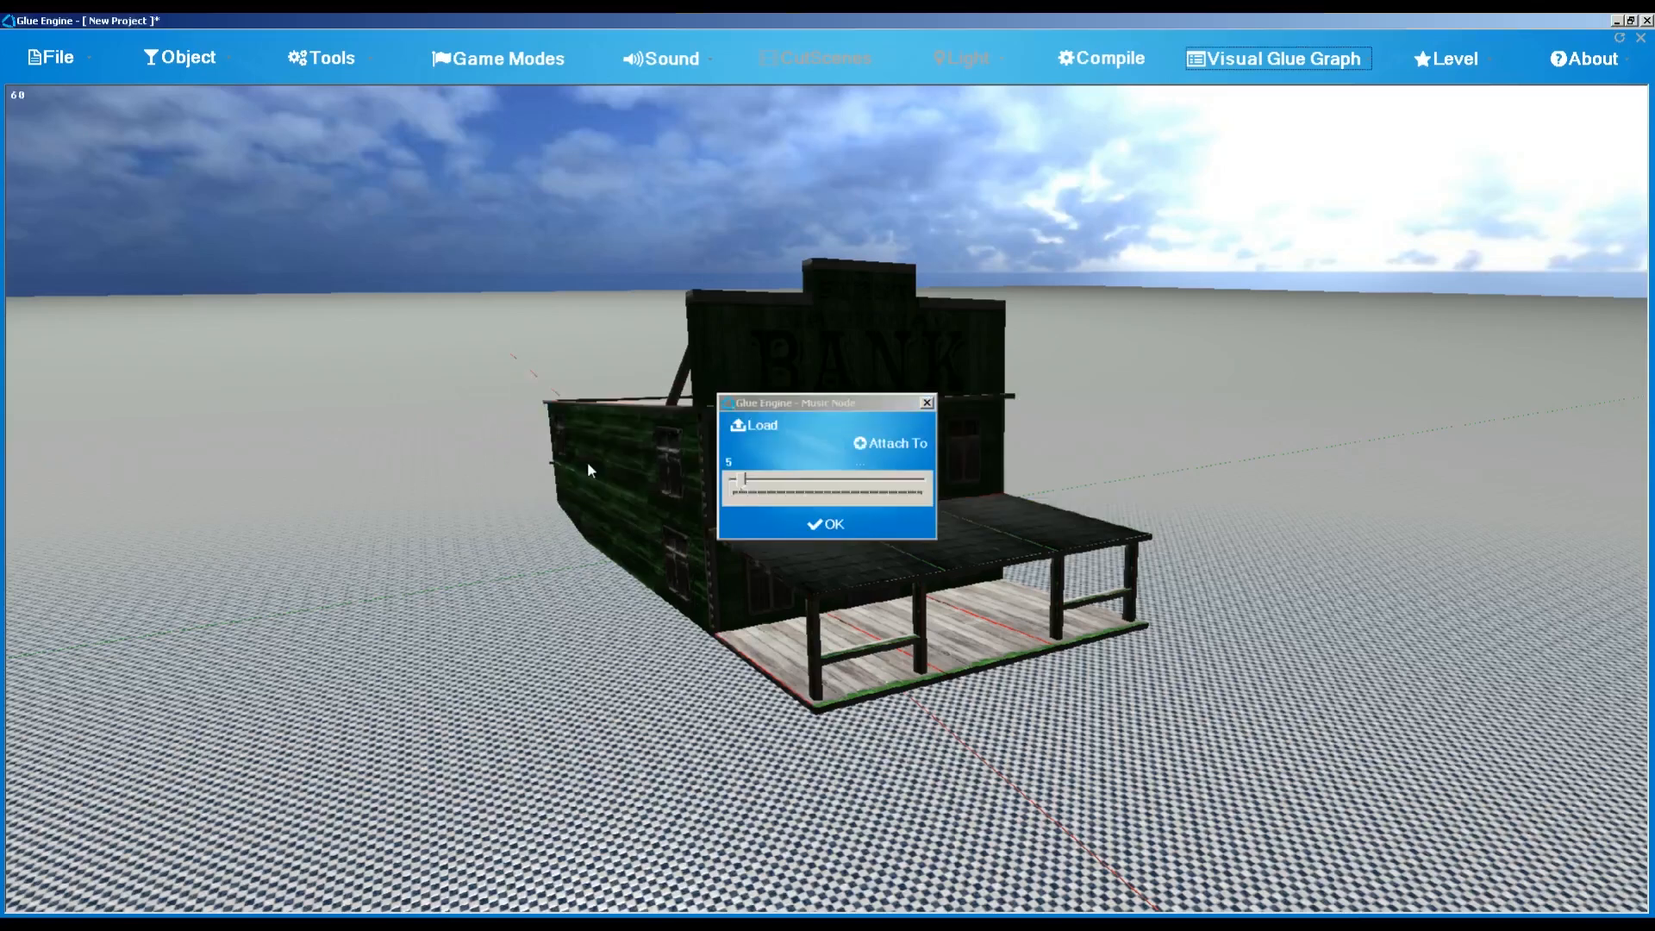
Step: Load ambience.wav into node 1, attach it to Level Started at volume 100, and confirm
{"action": "left_click", "coordinate": [753, 424]}
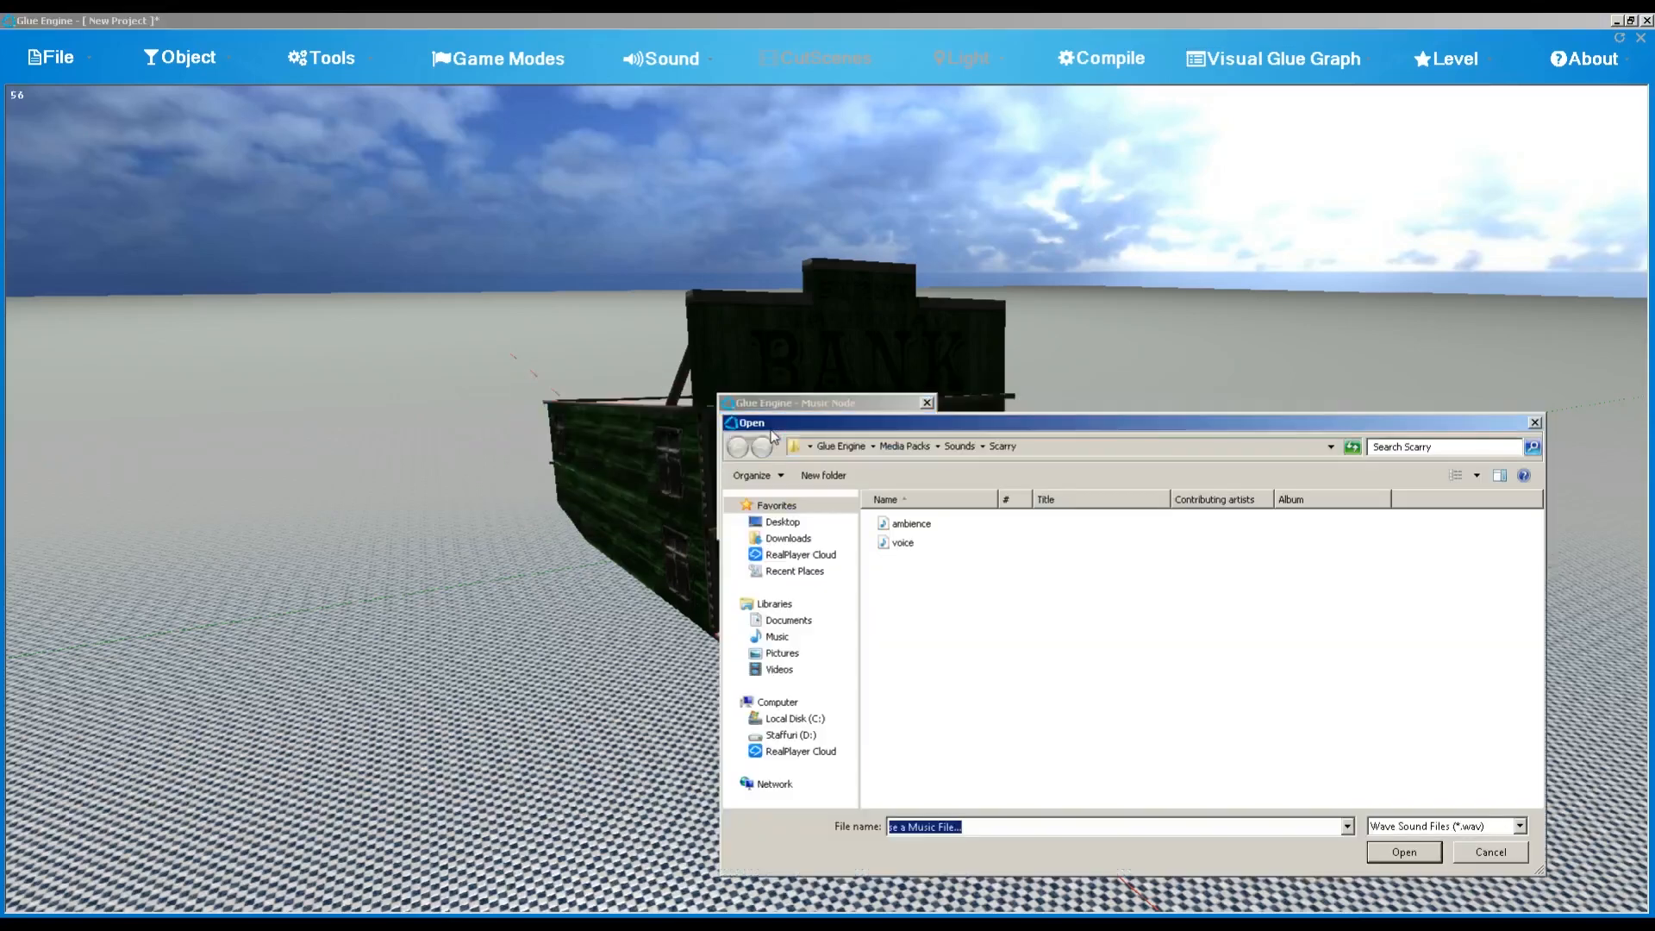
{"action": "left_click", "coordinate": [910, 524]}
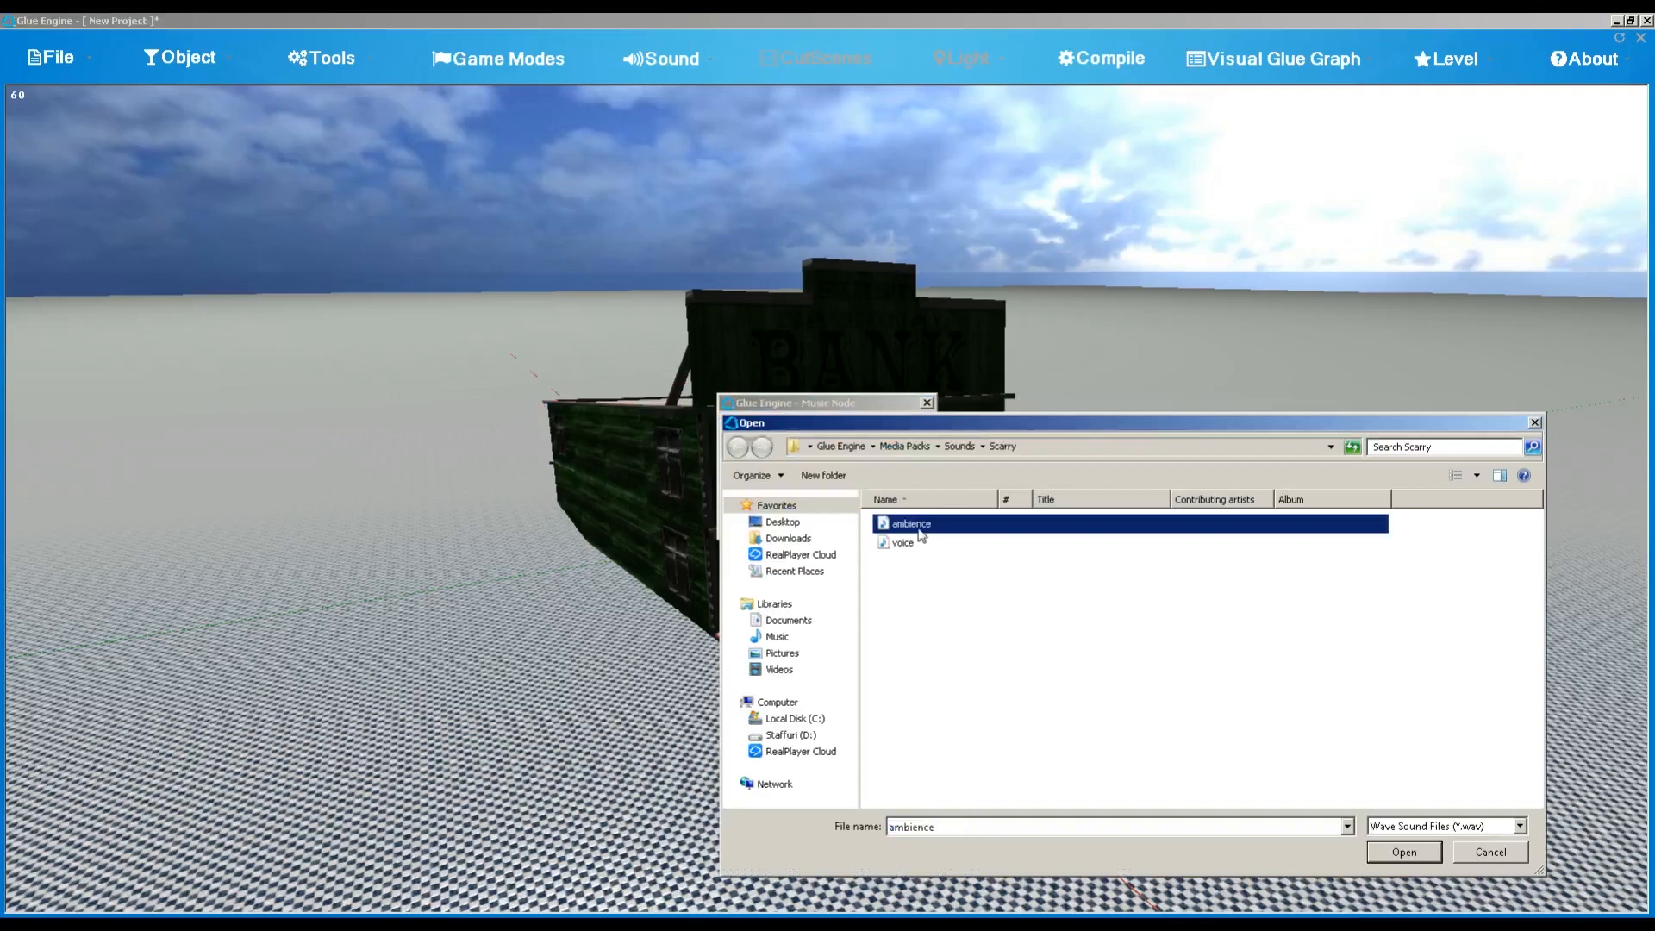
{"action": "left_click", "coordinate": [1401, 852]}
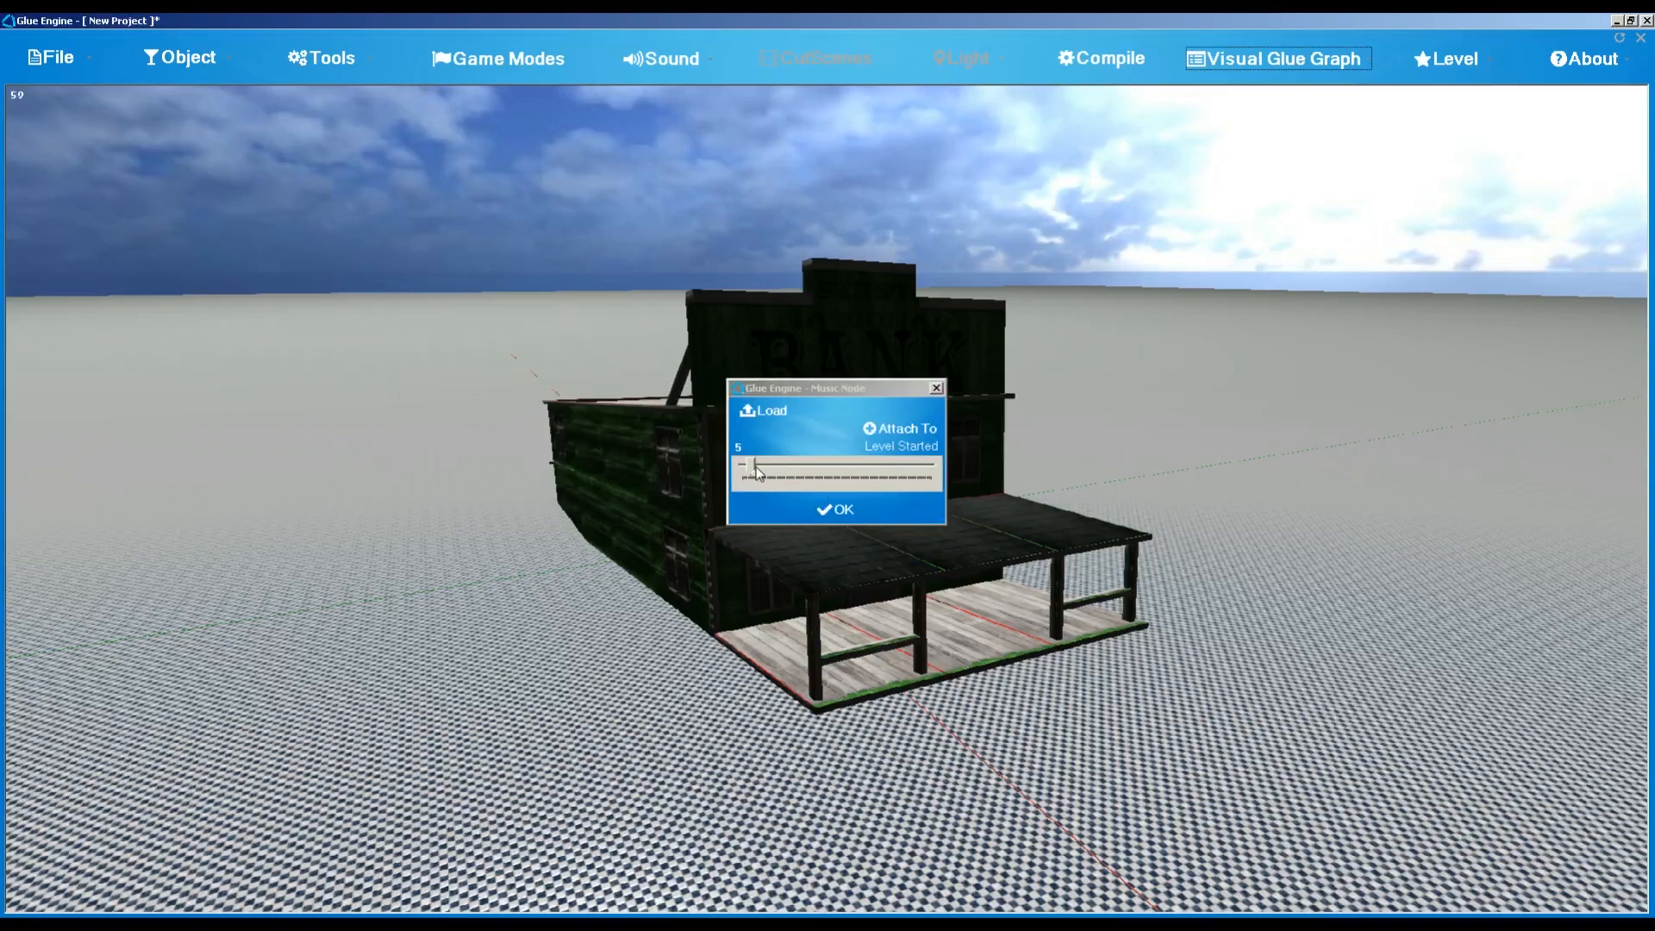
{"action": "left_click_drag", "start_coordinate": [751, 464], "coordinate": [929, 464]}
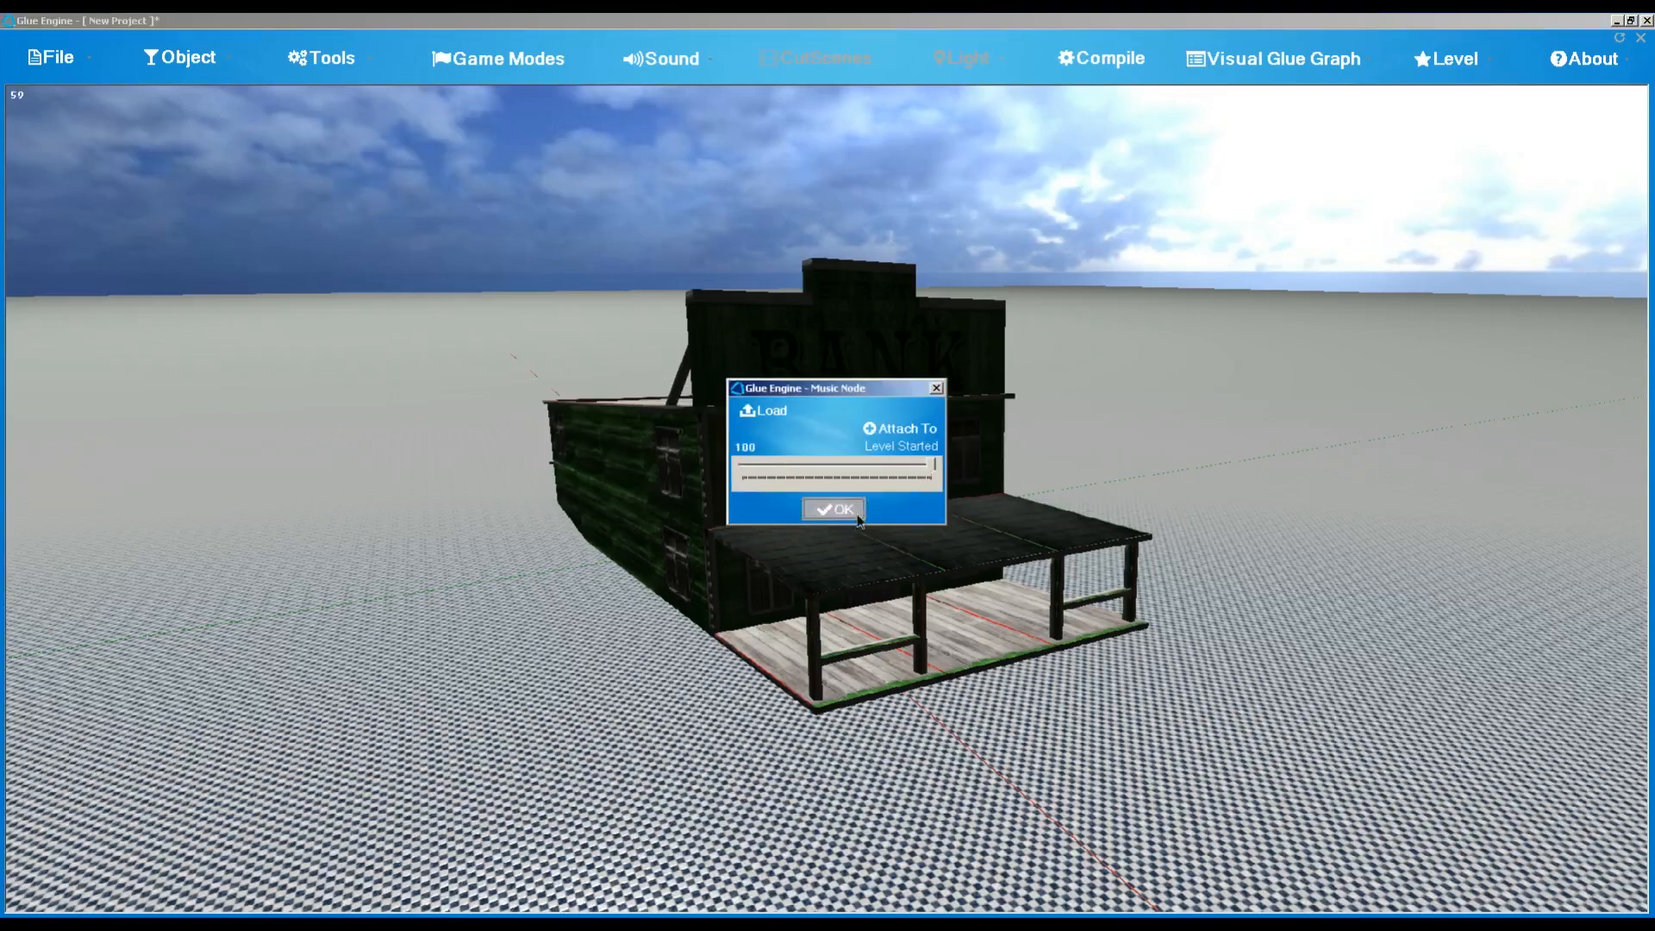
{"action": "left_click", "coordinate": [834, 508]}
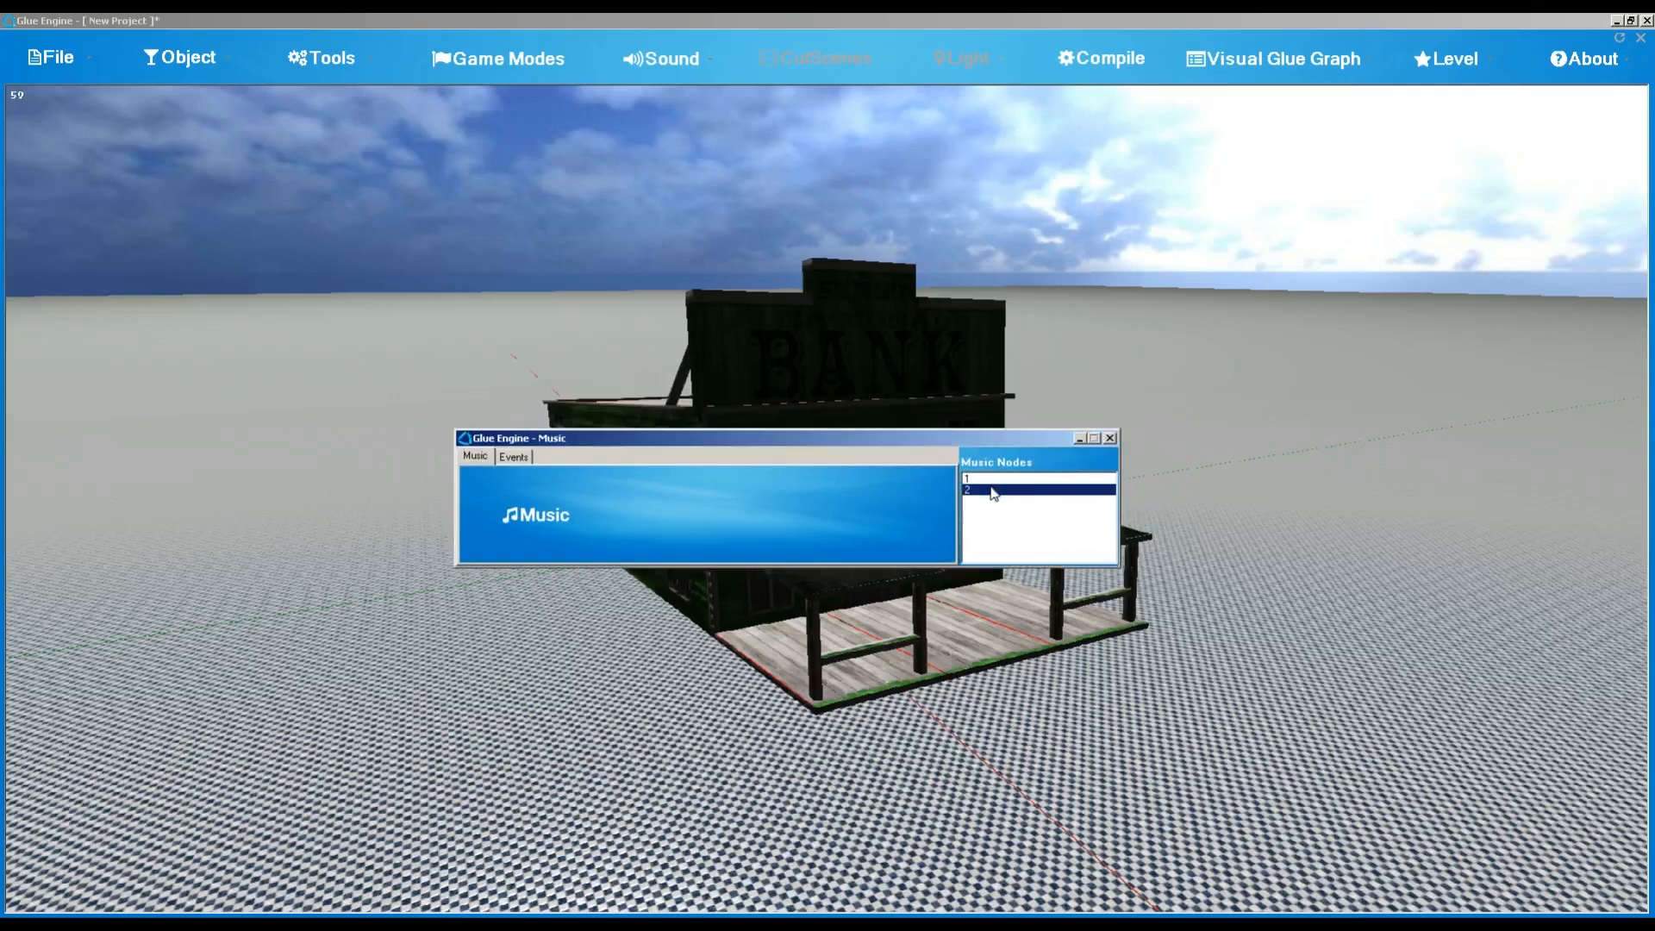
{"action": "double_click", "coordinate": [1034, 489]}
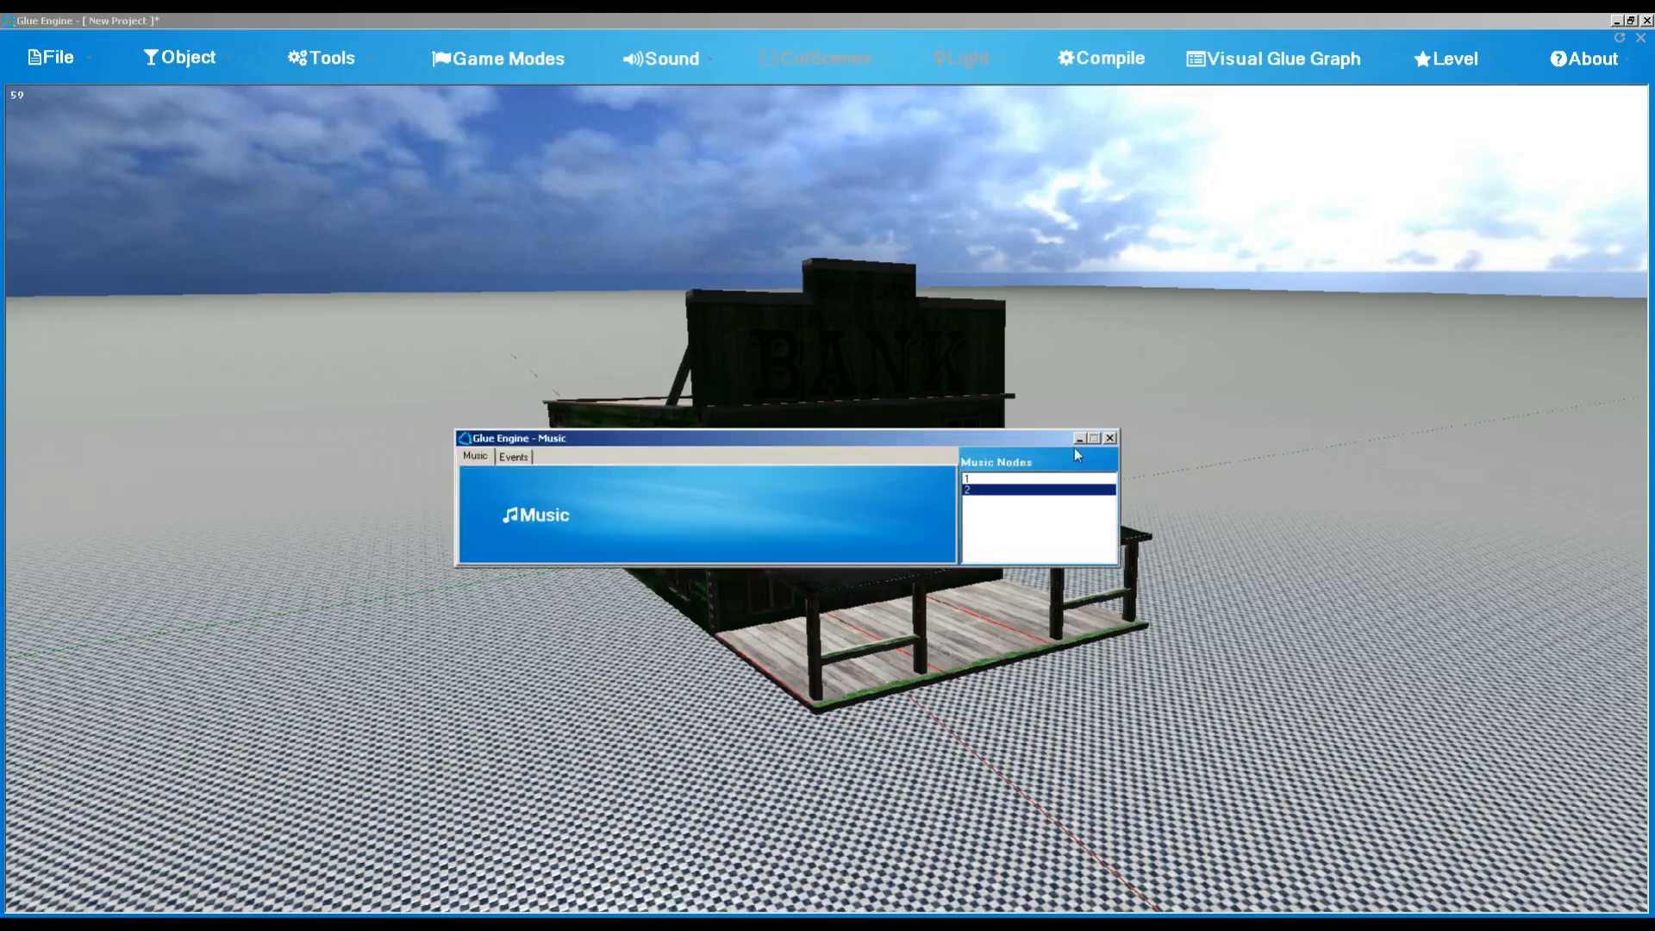
{"action": "left_click", "coordinate": [1109, 438]}
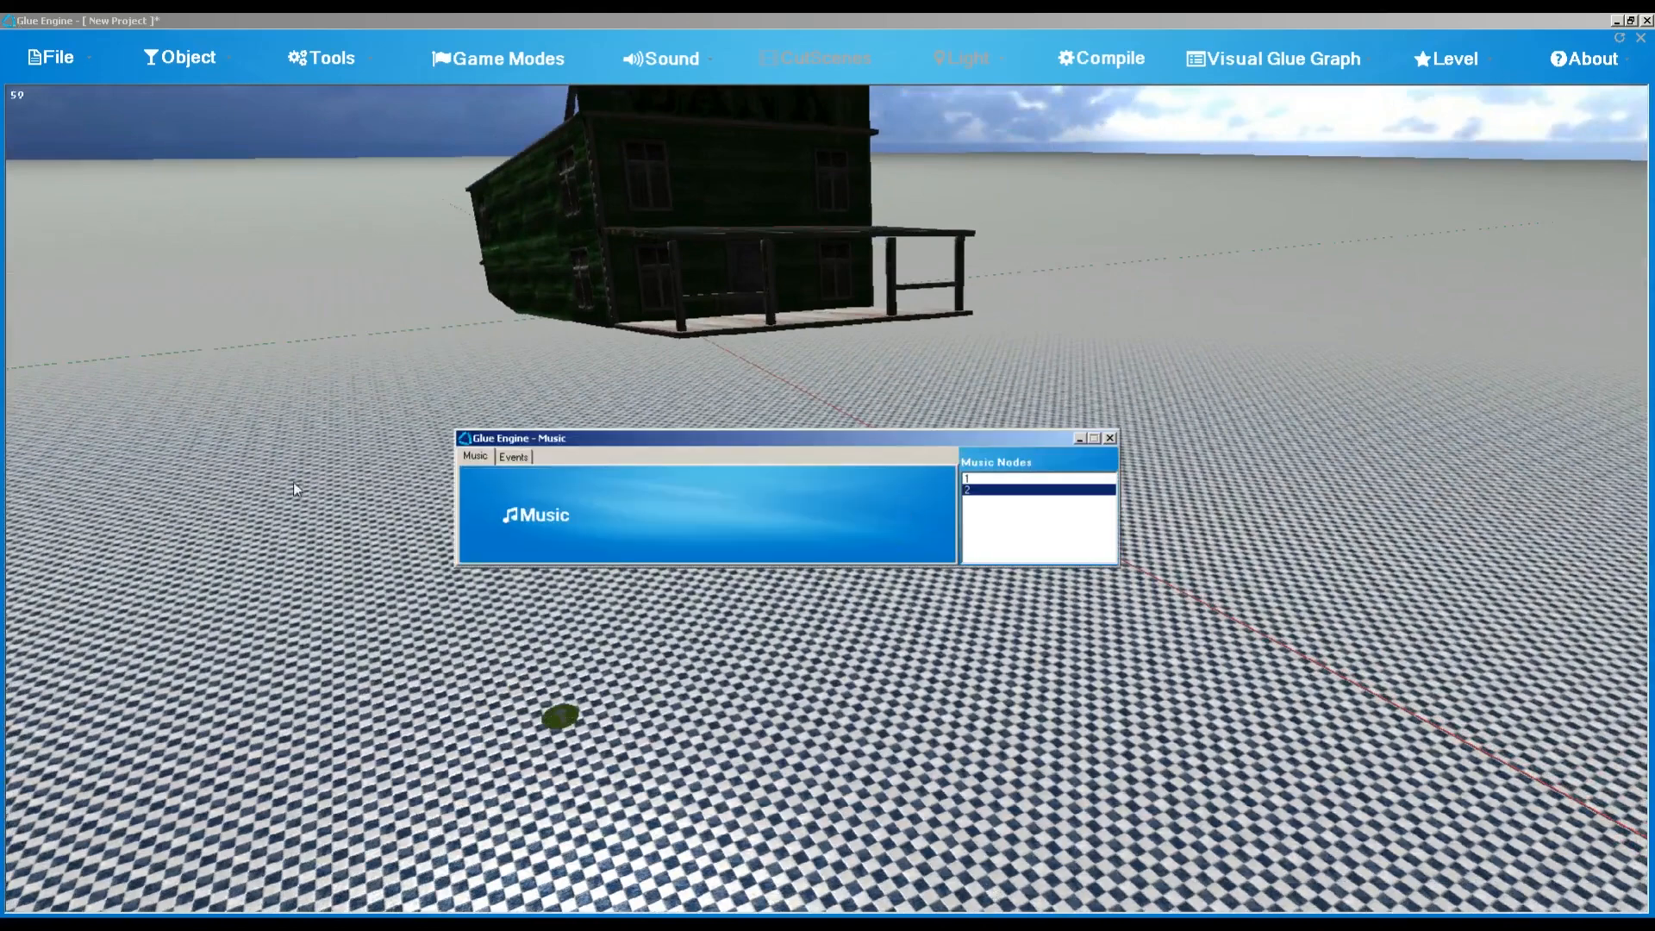
Step: Load voice.wav into node 2 attached to Level Started, which lists a third node
{"action": "double_click", "coordinate": [1037, 489]}
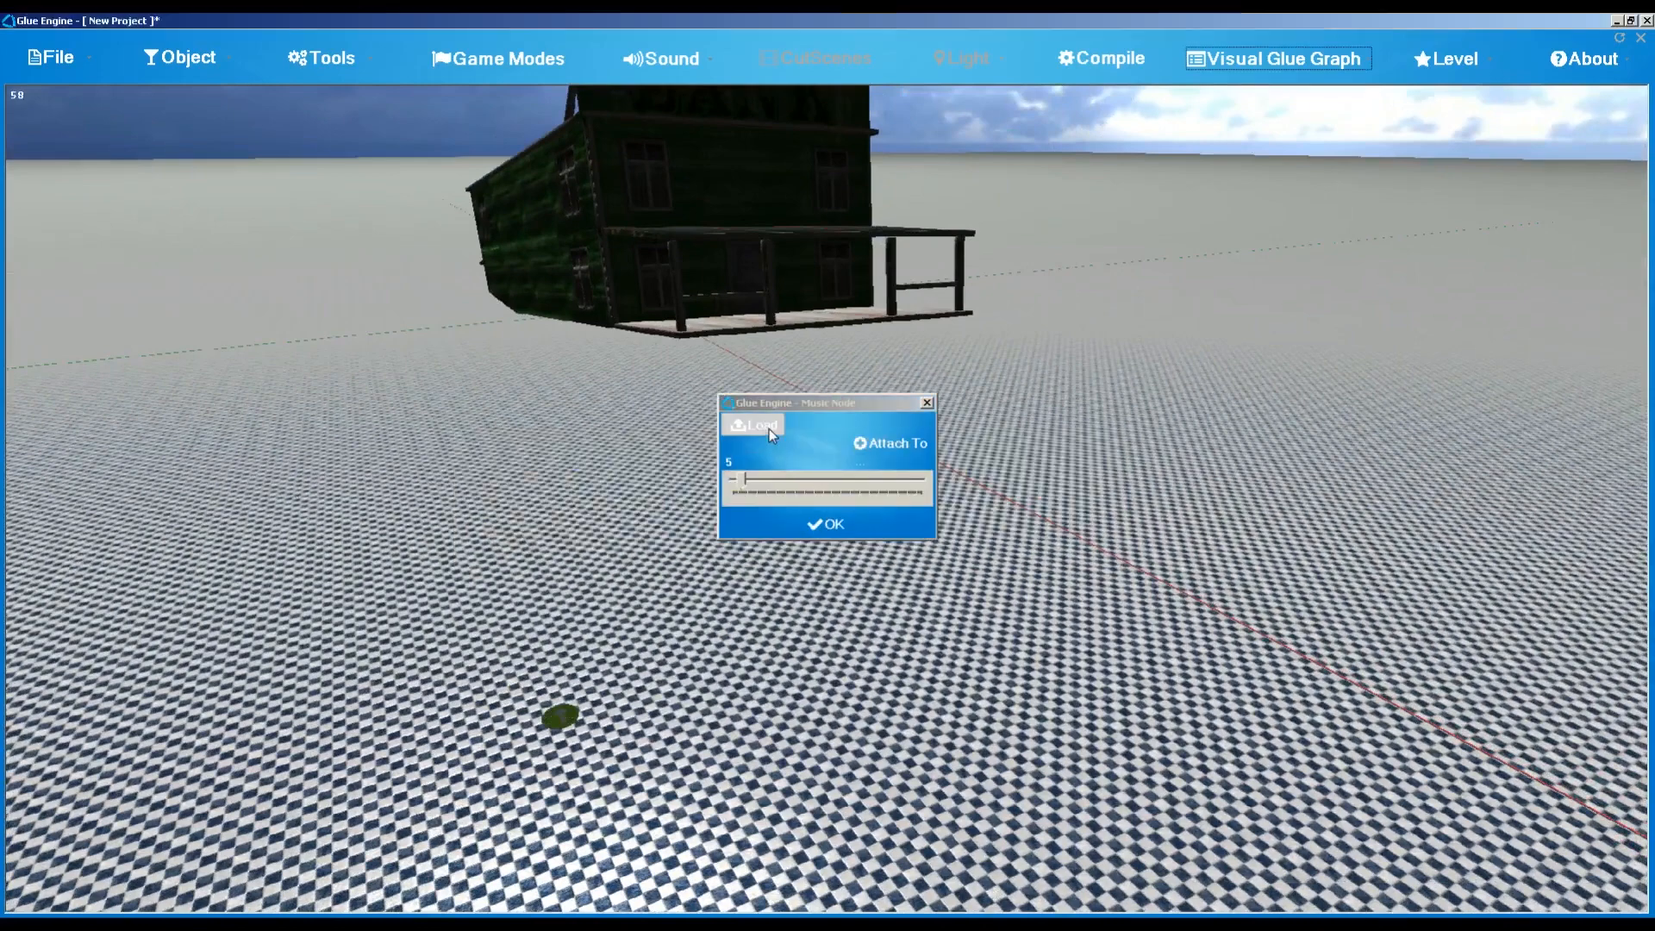
{"action": "left_click", "coordinate": [754, 426]}
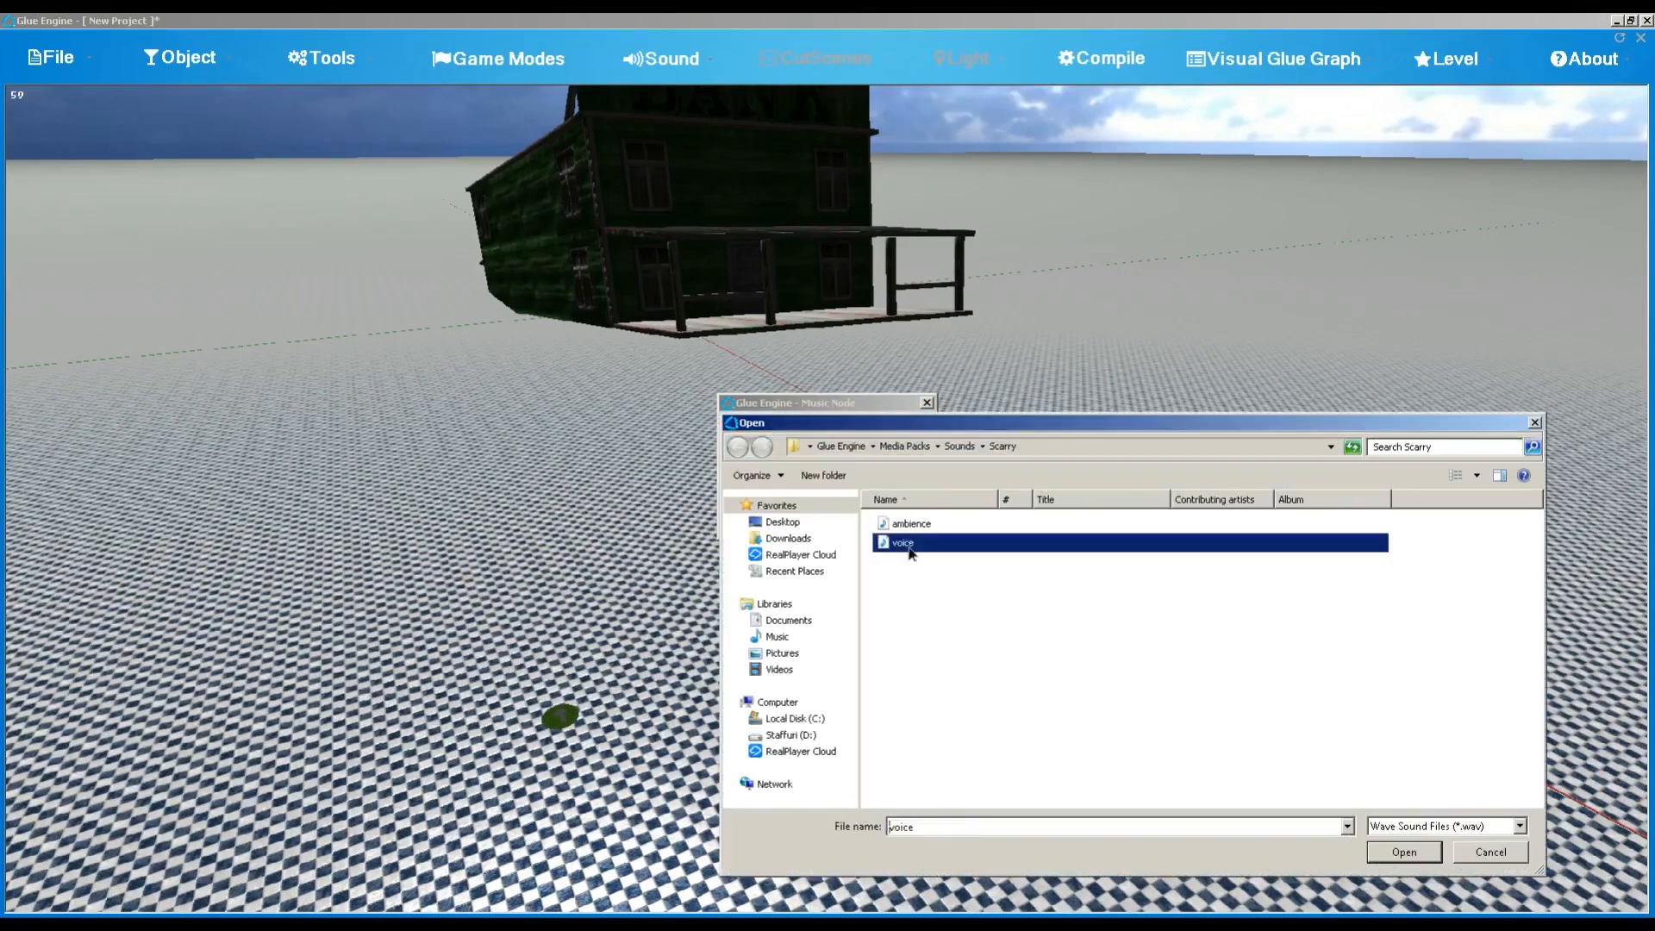
{"action": "left_click", "coordinate": [1403, 851]}
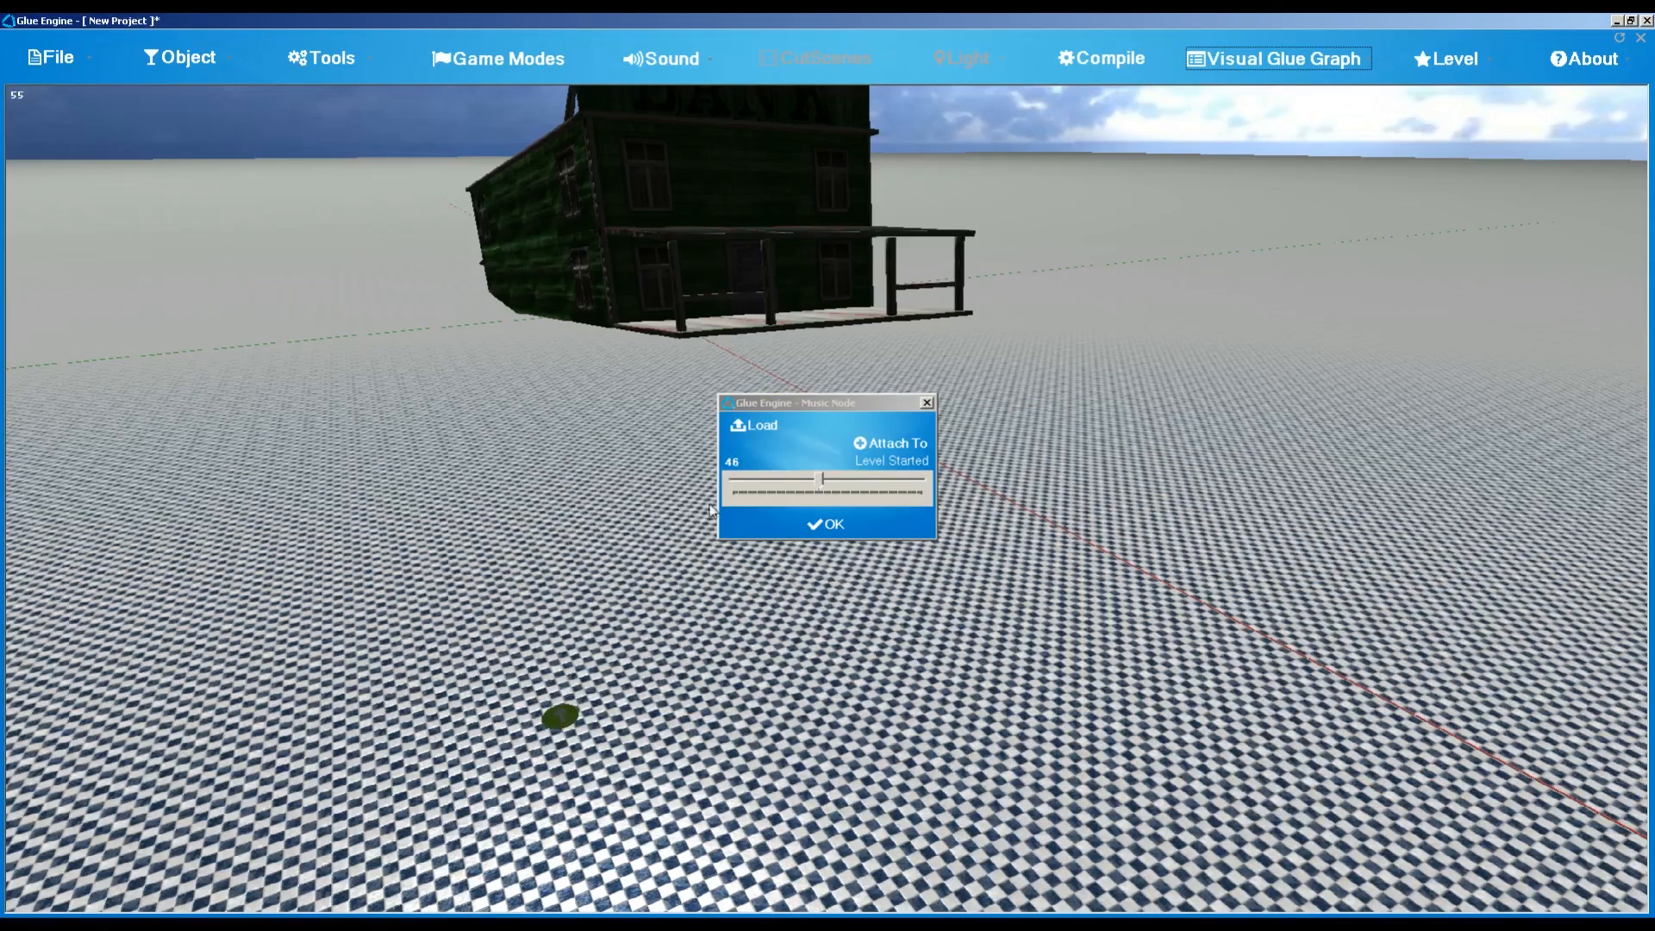
{"action": "left_click", "coordinate": [828, 524]}
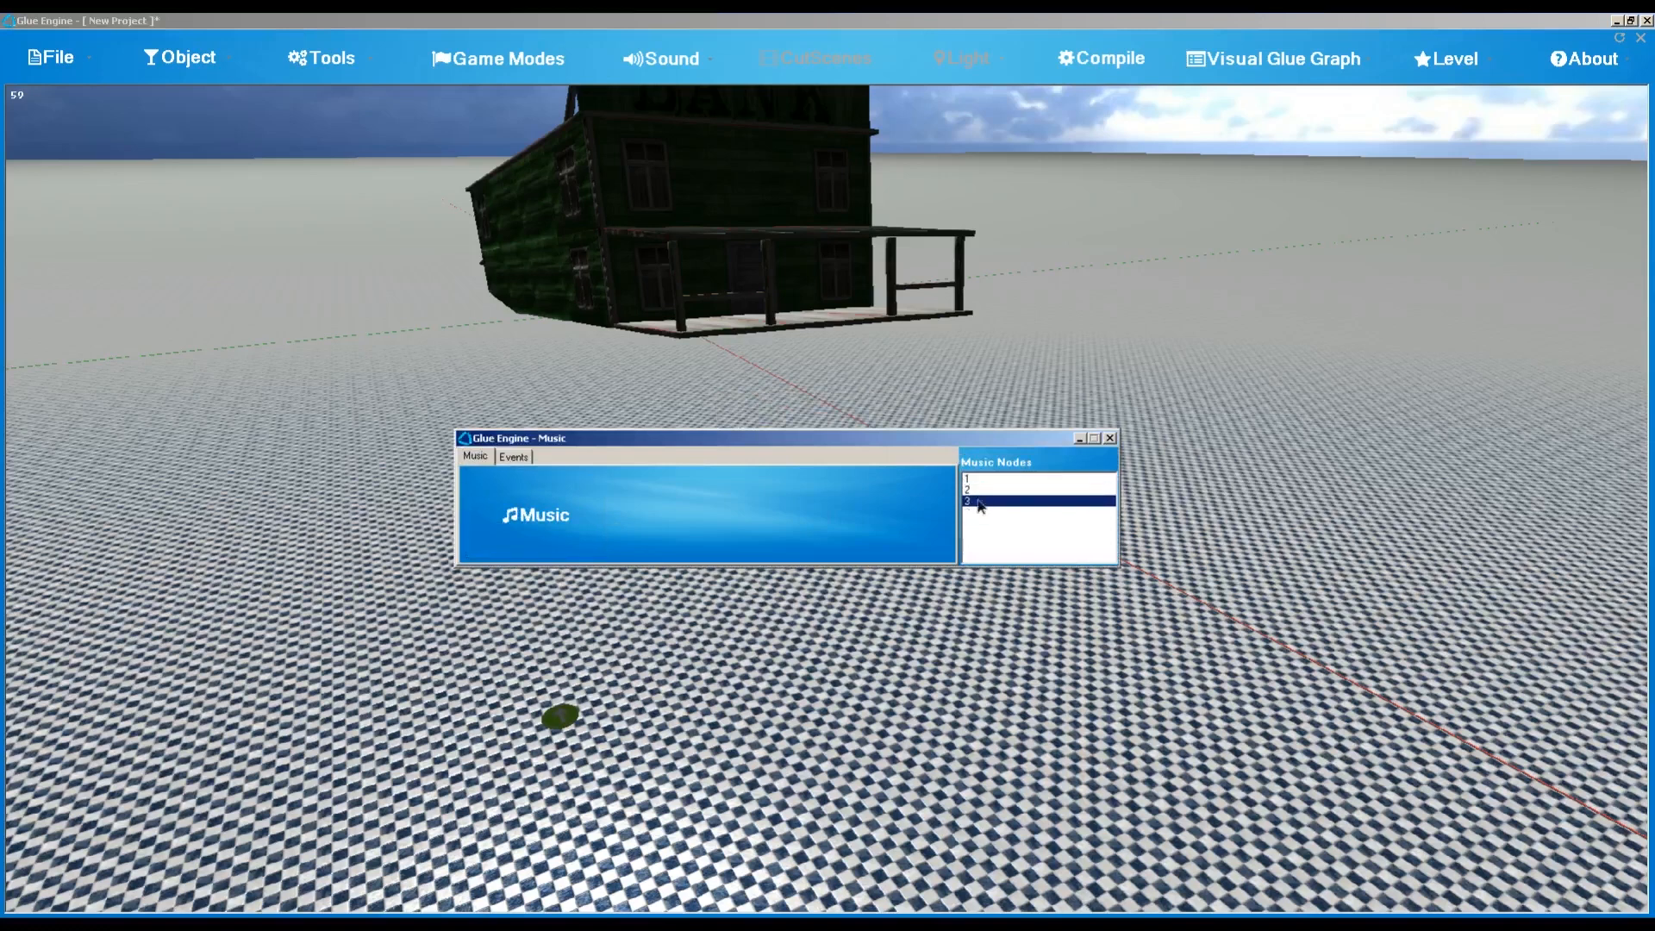
Step: Review nodes 1 and 3 in the Music Nodes list and close the Music window
{"action": "left_click", "coordinate": [967, 477]}
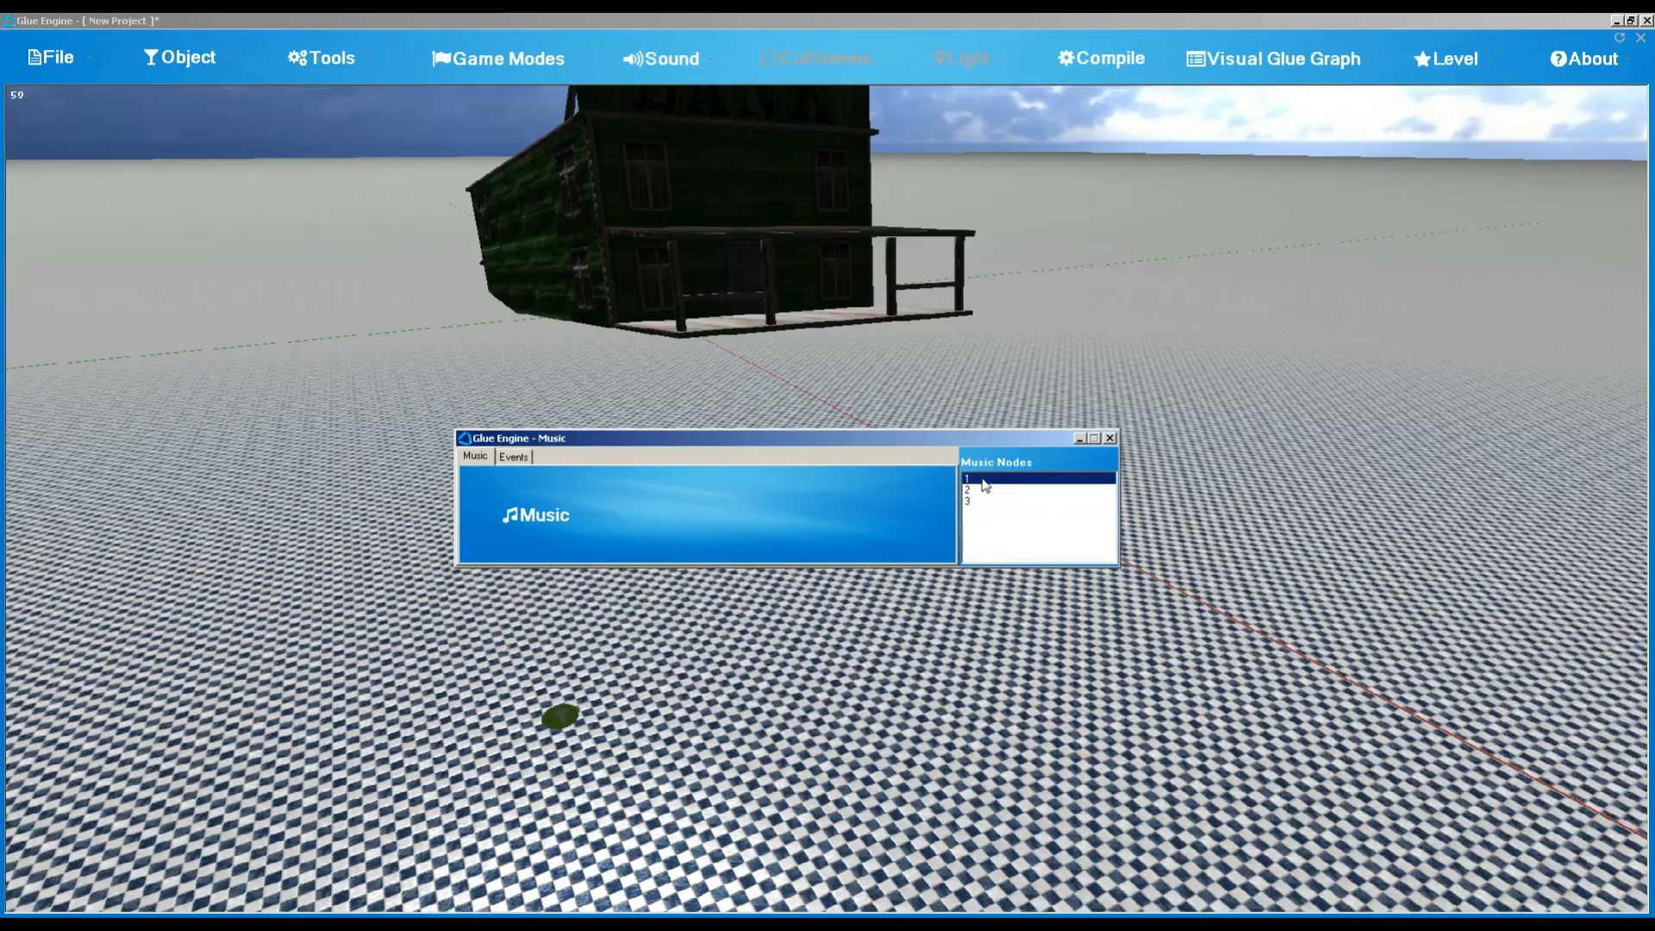
{"action": "left_click", "coordinate": [981, 501]}
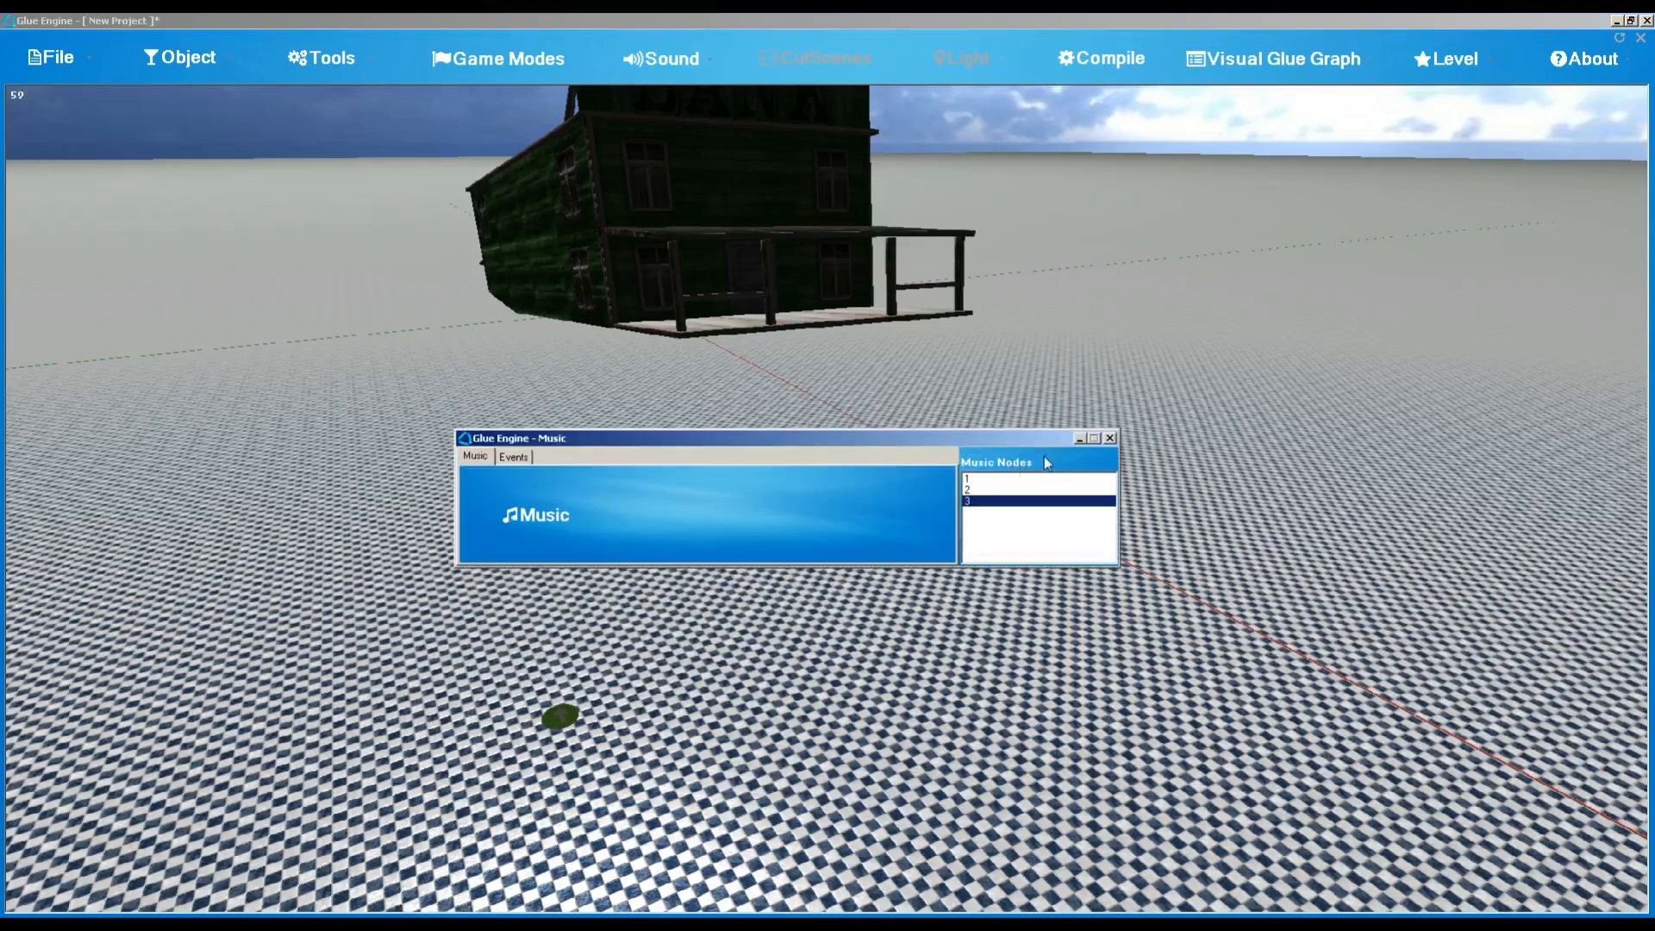
{"action": "left_click", "coordinate": [1108, 436]}
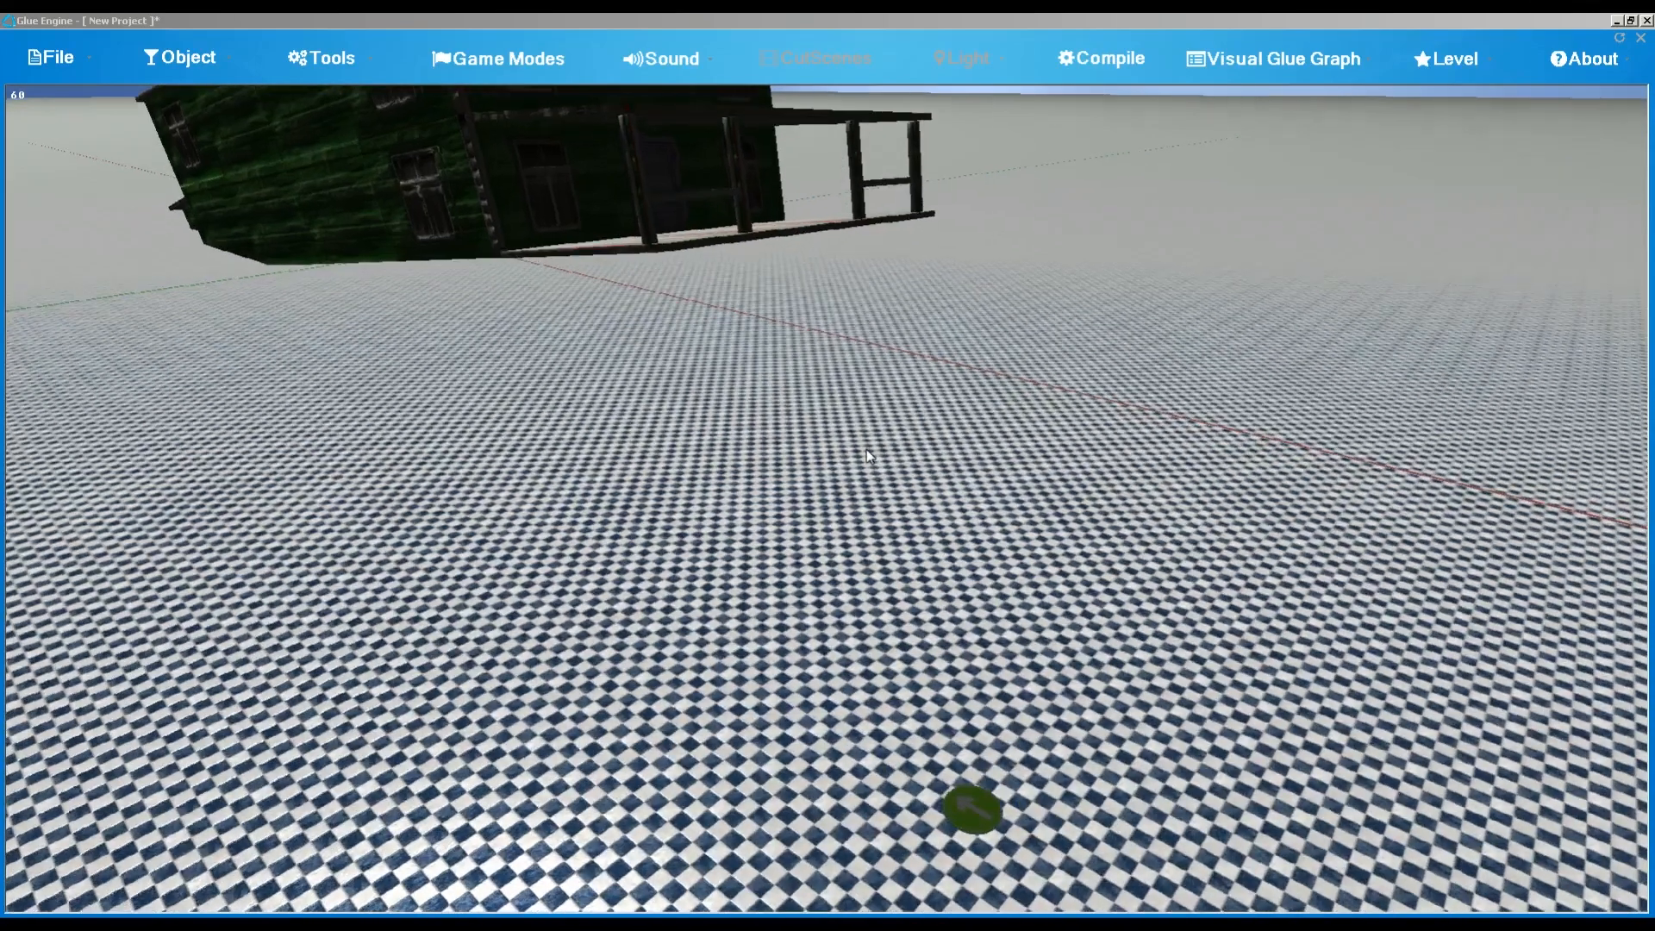
Step: Bring up the Videos tutorials window from the About menu
{"action": "left_click", "coordinate": [1584, 59]}
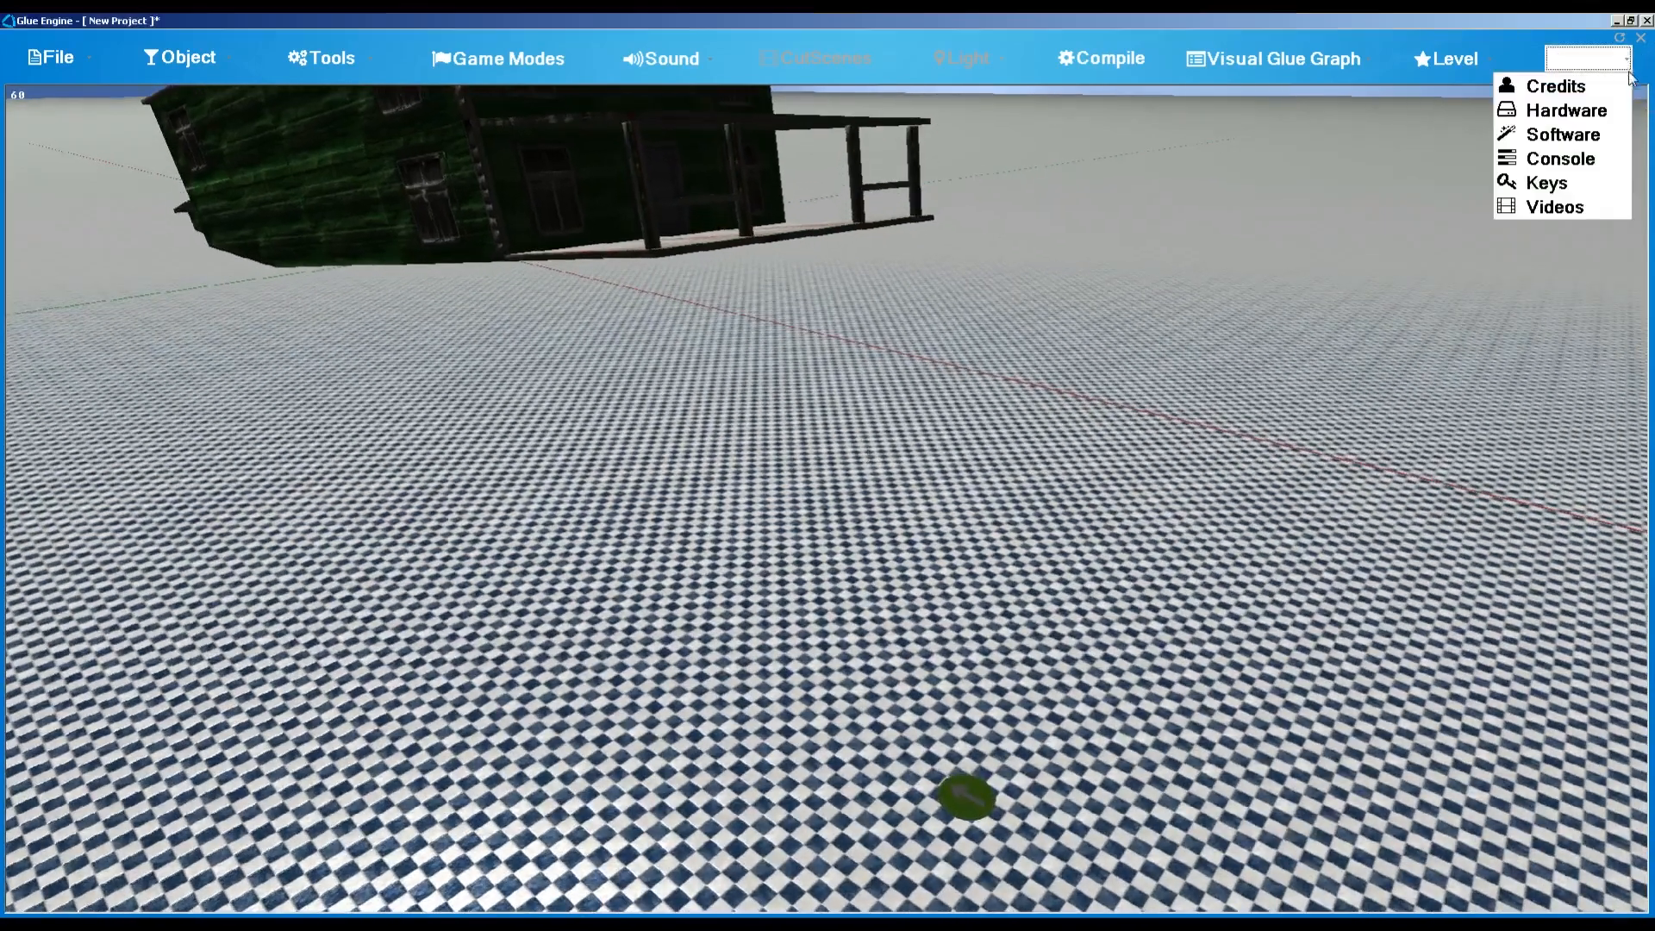
{"action": "left_click", "coordinate": [1553, 206]}
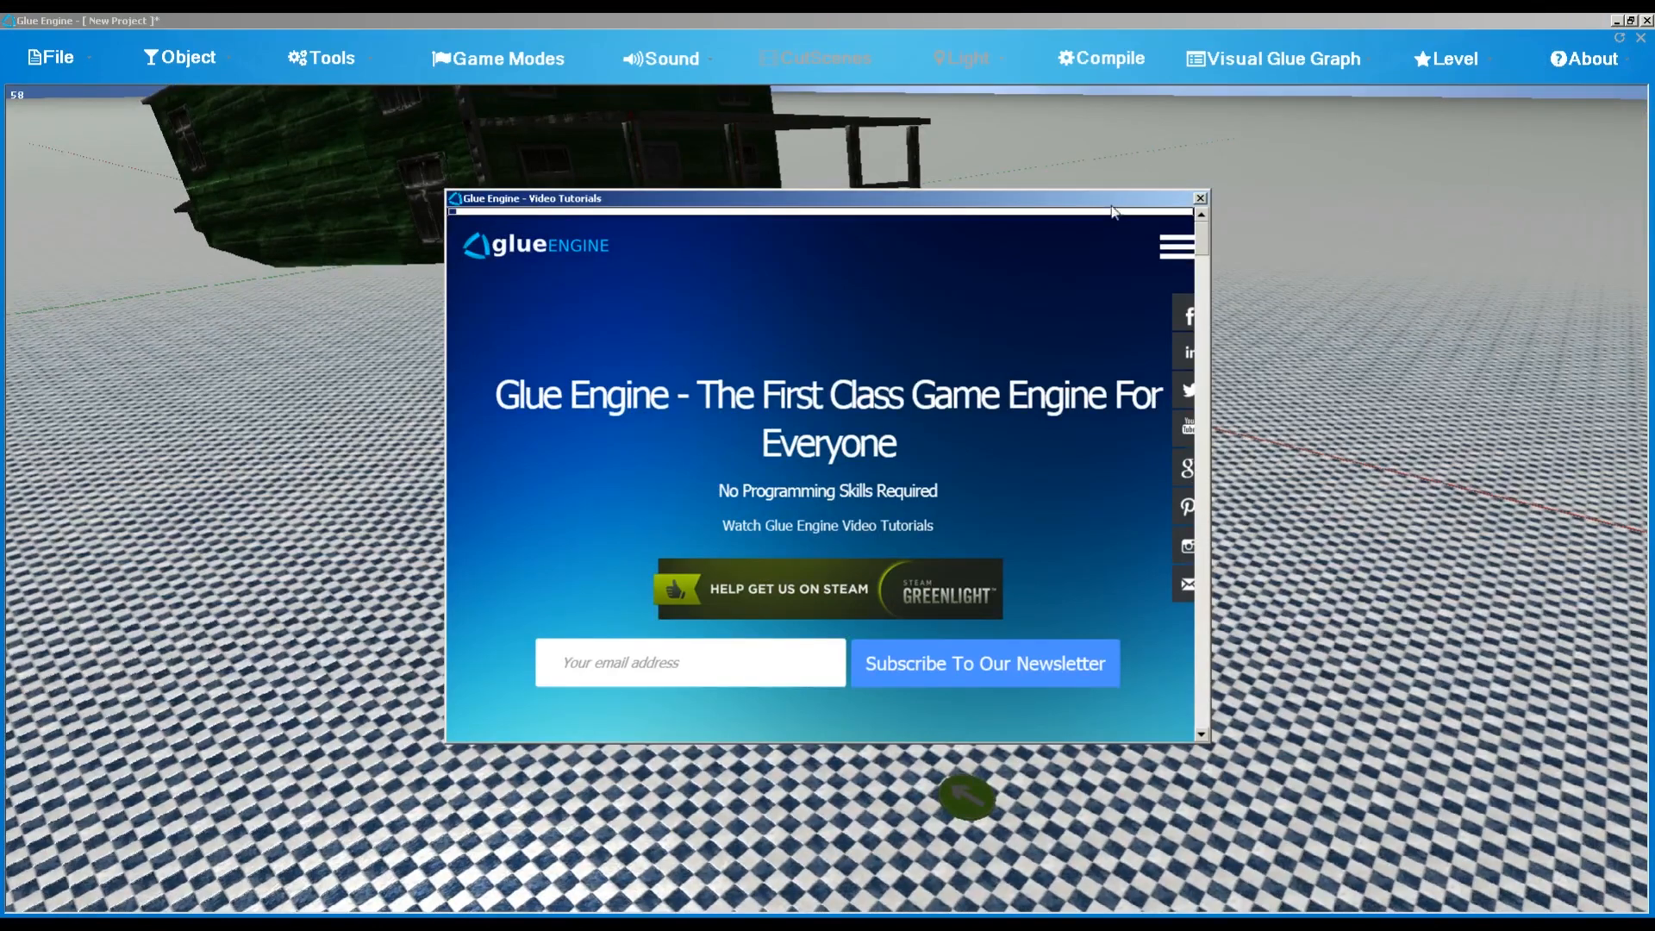
{"action": "mouse_move", "coordinate": [1206, 270]}
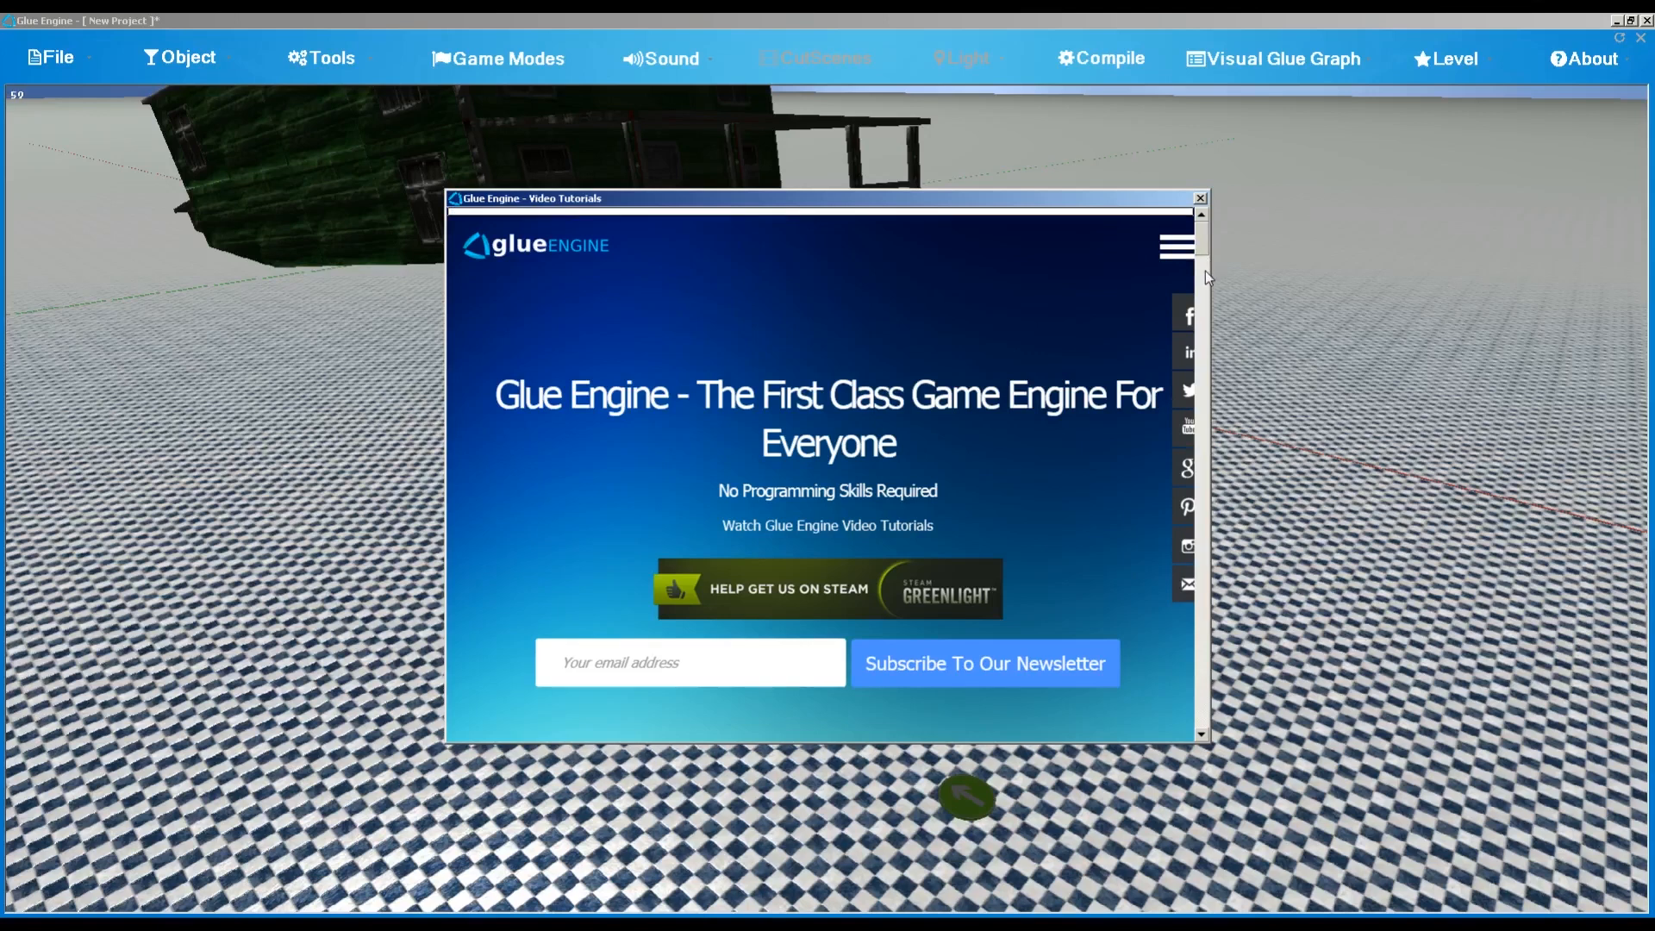
{"action": "mouse_move", "coordinate": [1208, 253]}
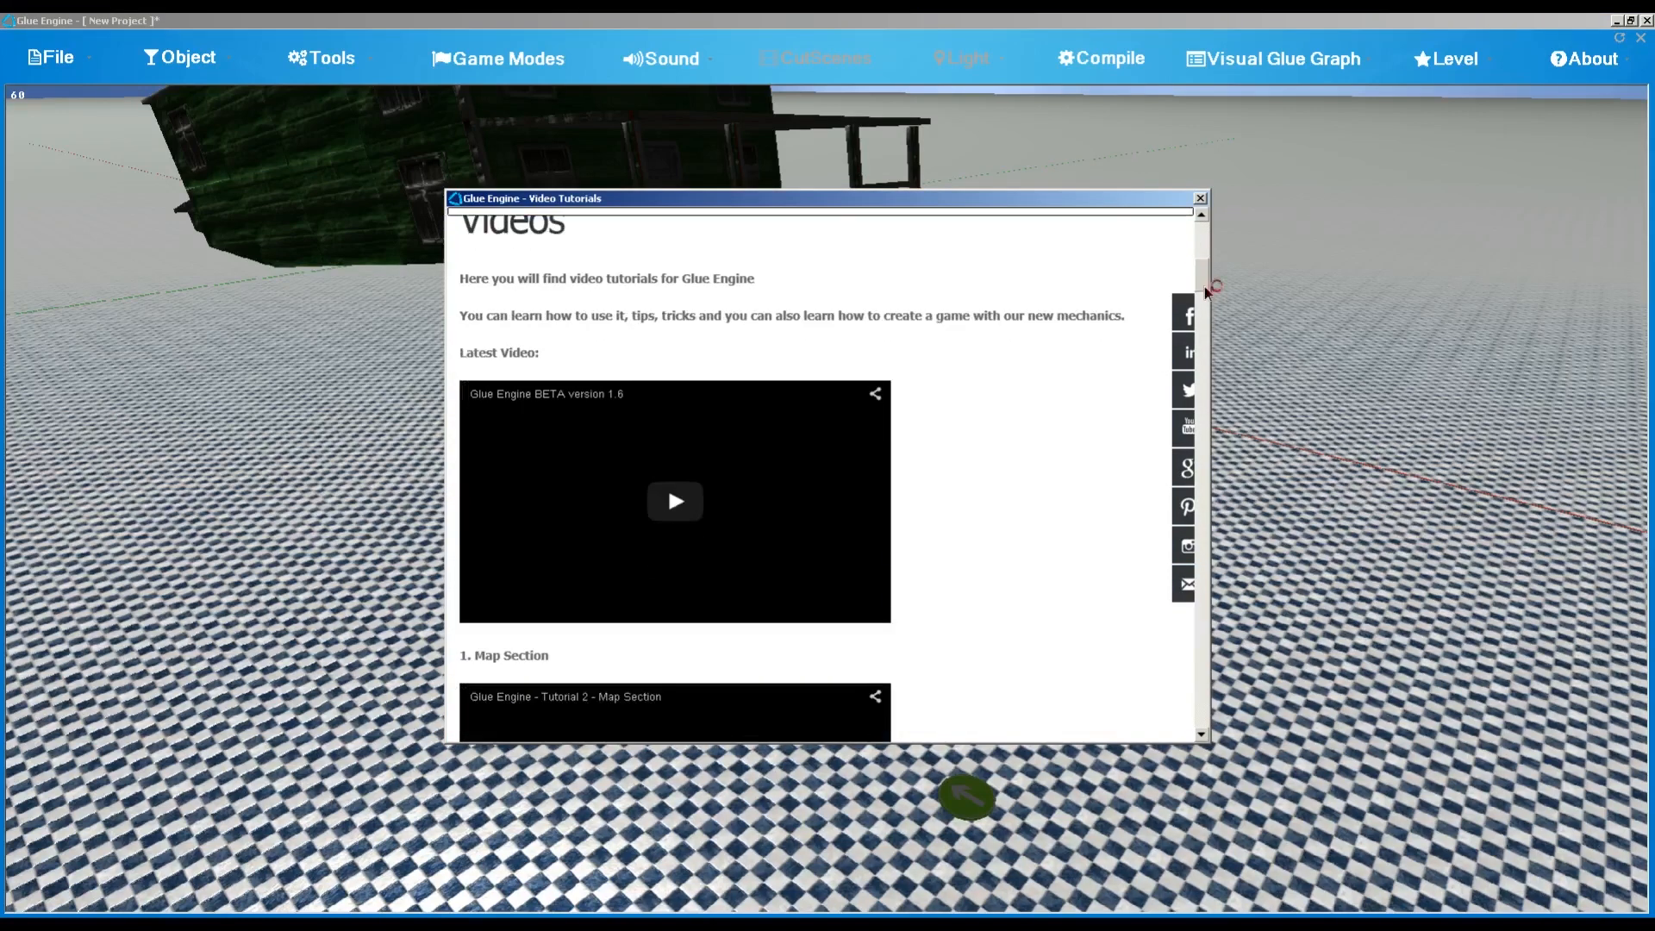
{"action": "scroll", "scroll_direction": "down", "scroll_amount": 3}
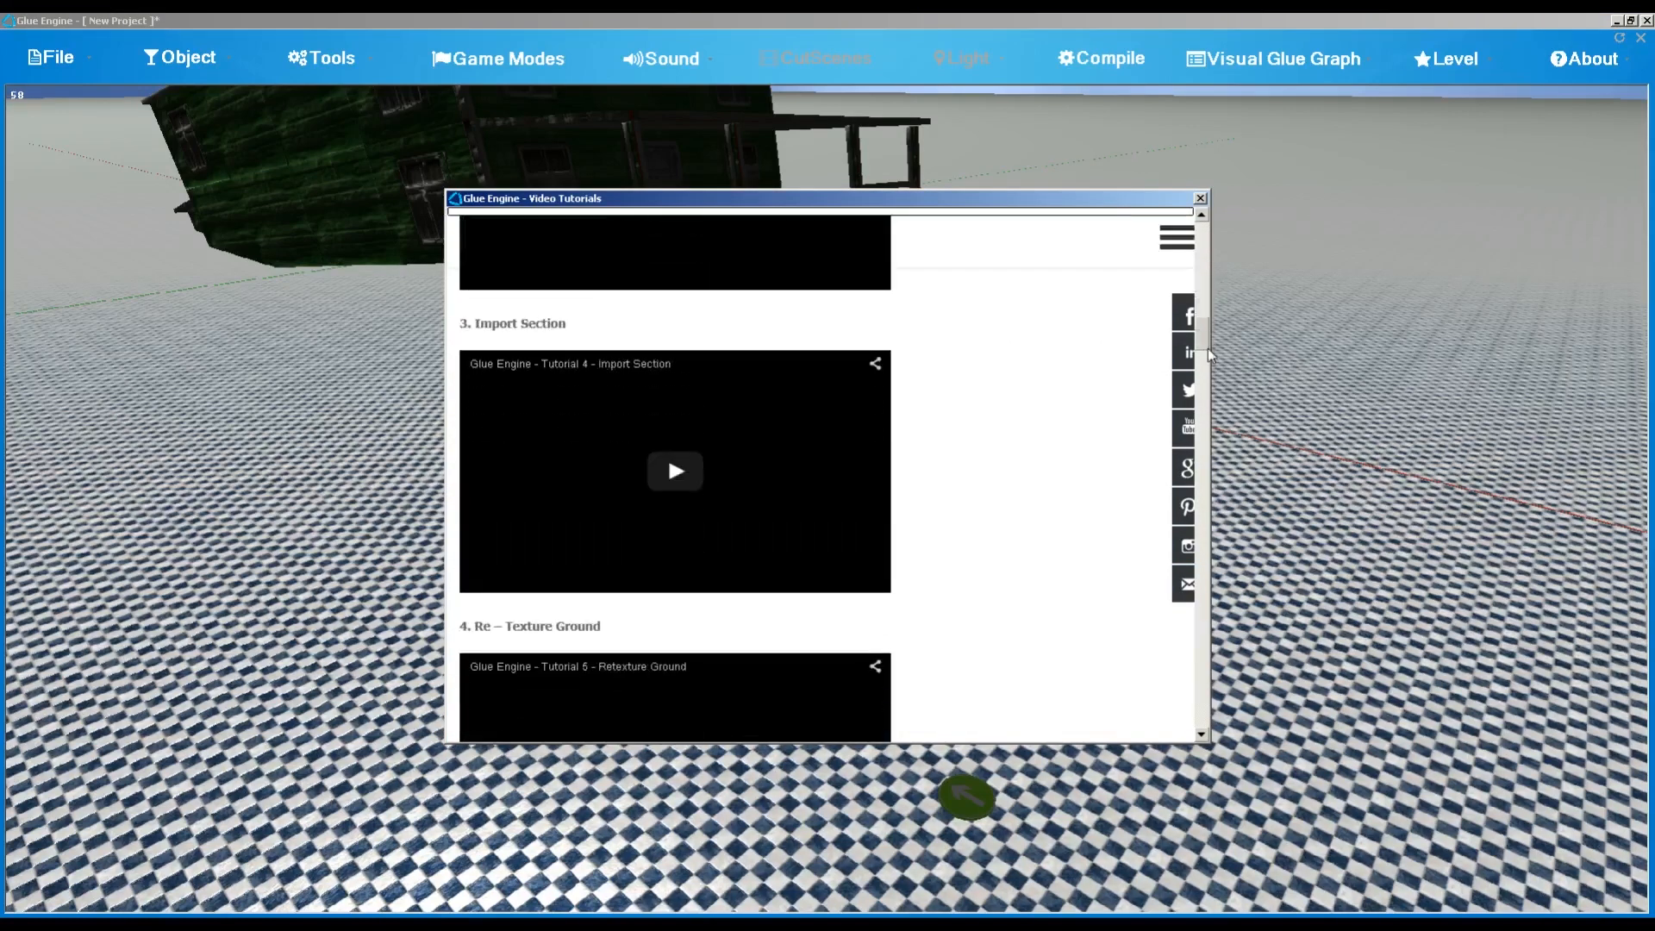
{"action": "scroll", "scroll_direction": "down", "scroll_amount": 3}
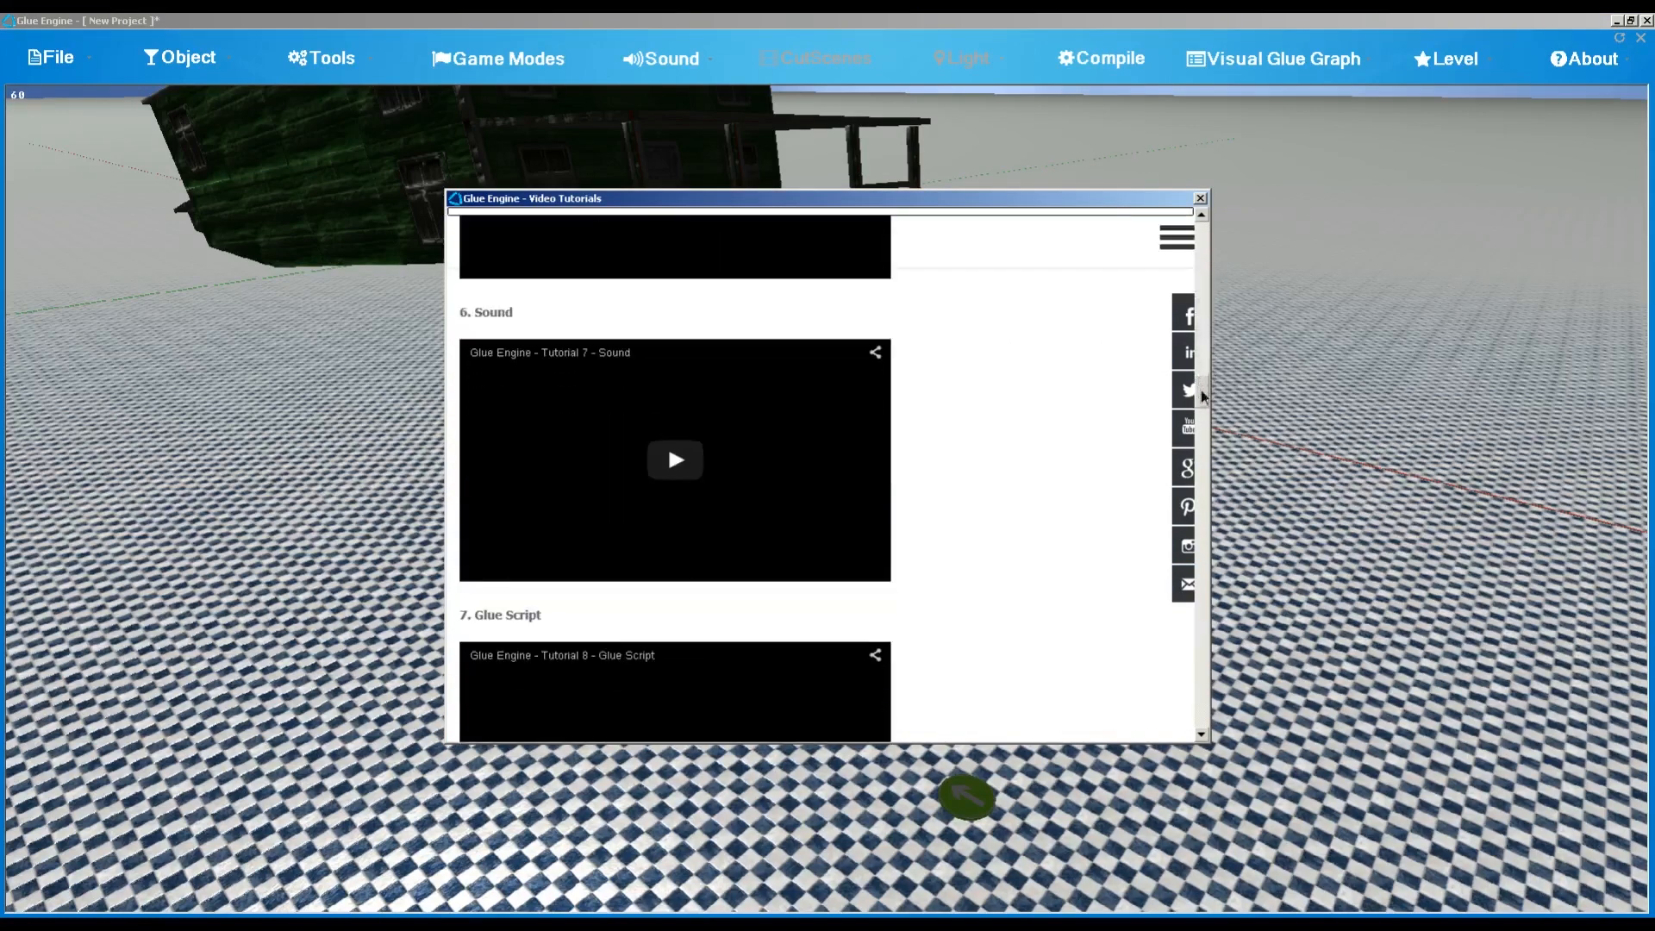
{"action": "scroll", "scroll_direction": "down", "scroll_amount": 3}
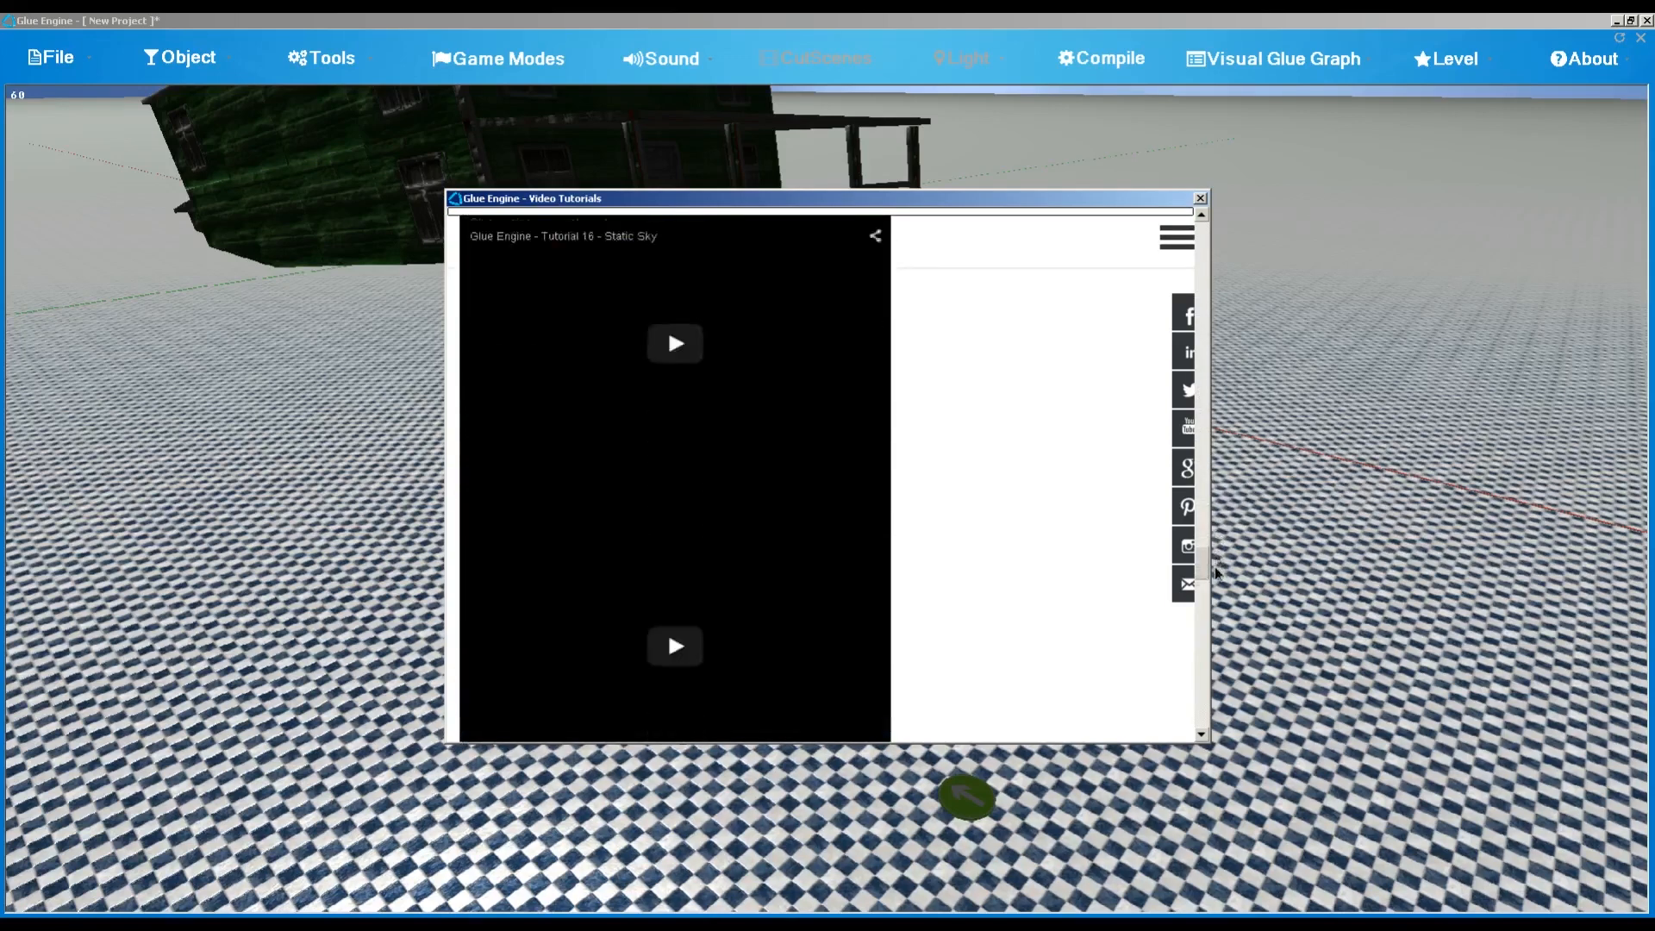
{"action": "scroll", "scroll_direction": "down", "scroll_amount": 3}
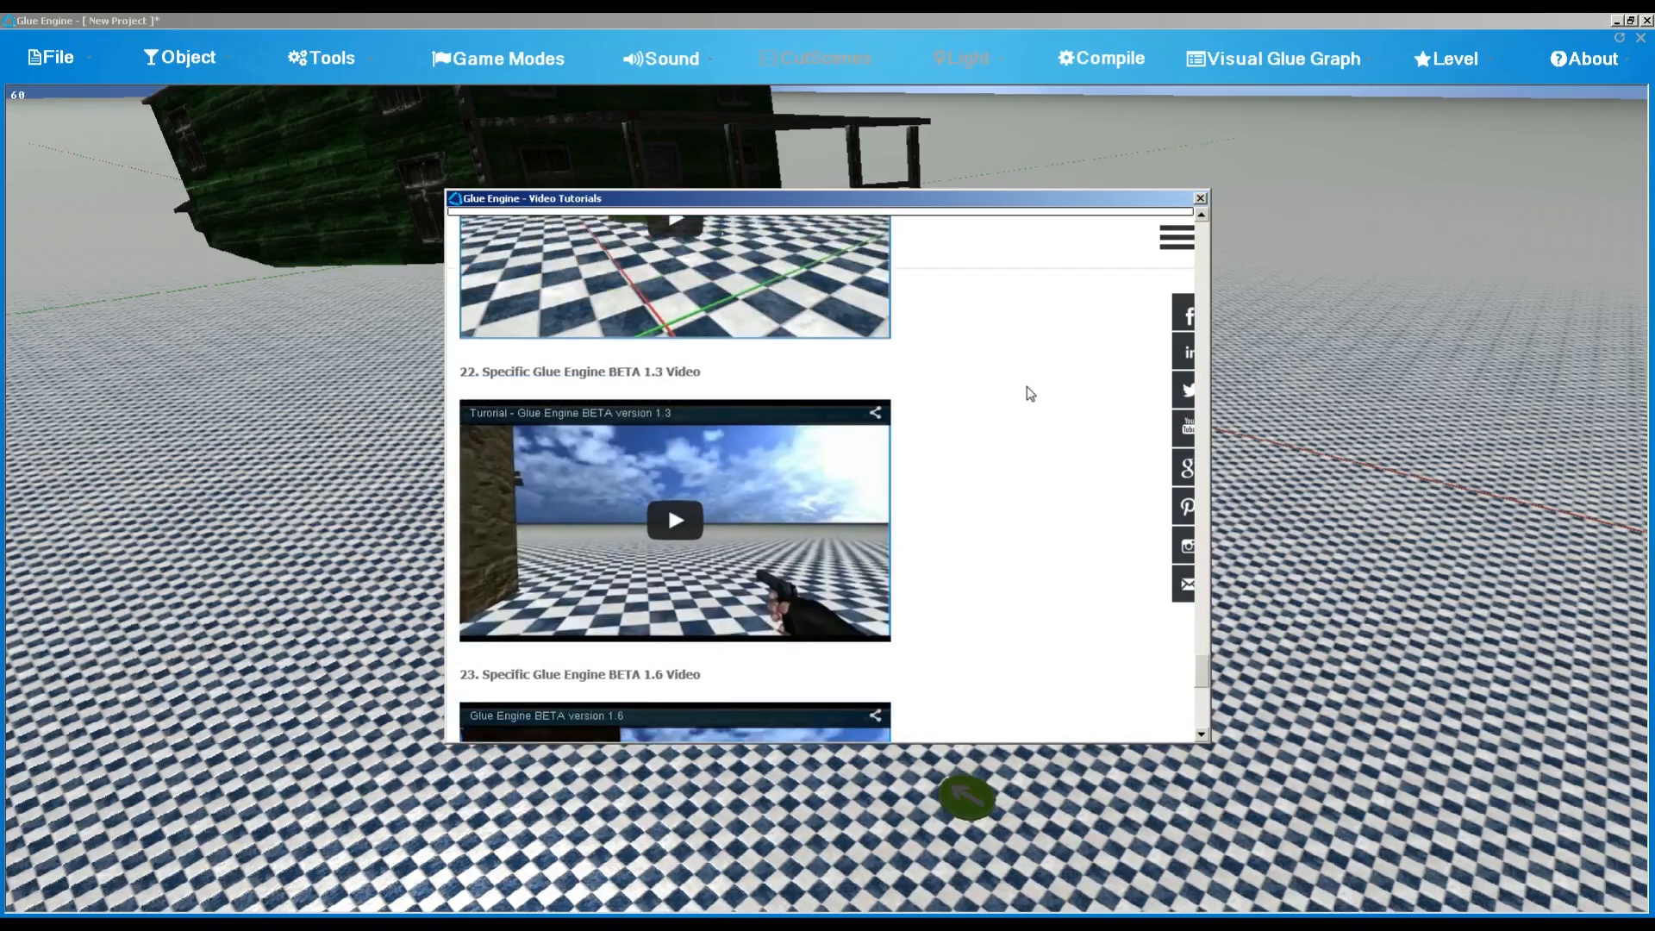
{"action": "scroll", "scroll_direction": "down", "scroll_amount": 3}
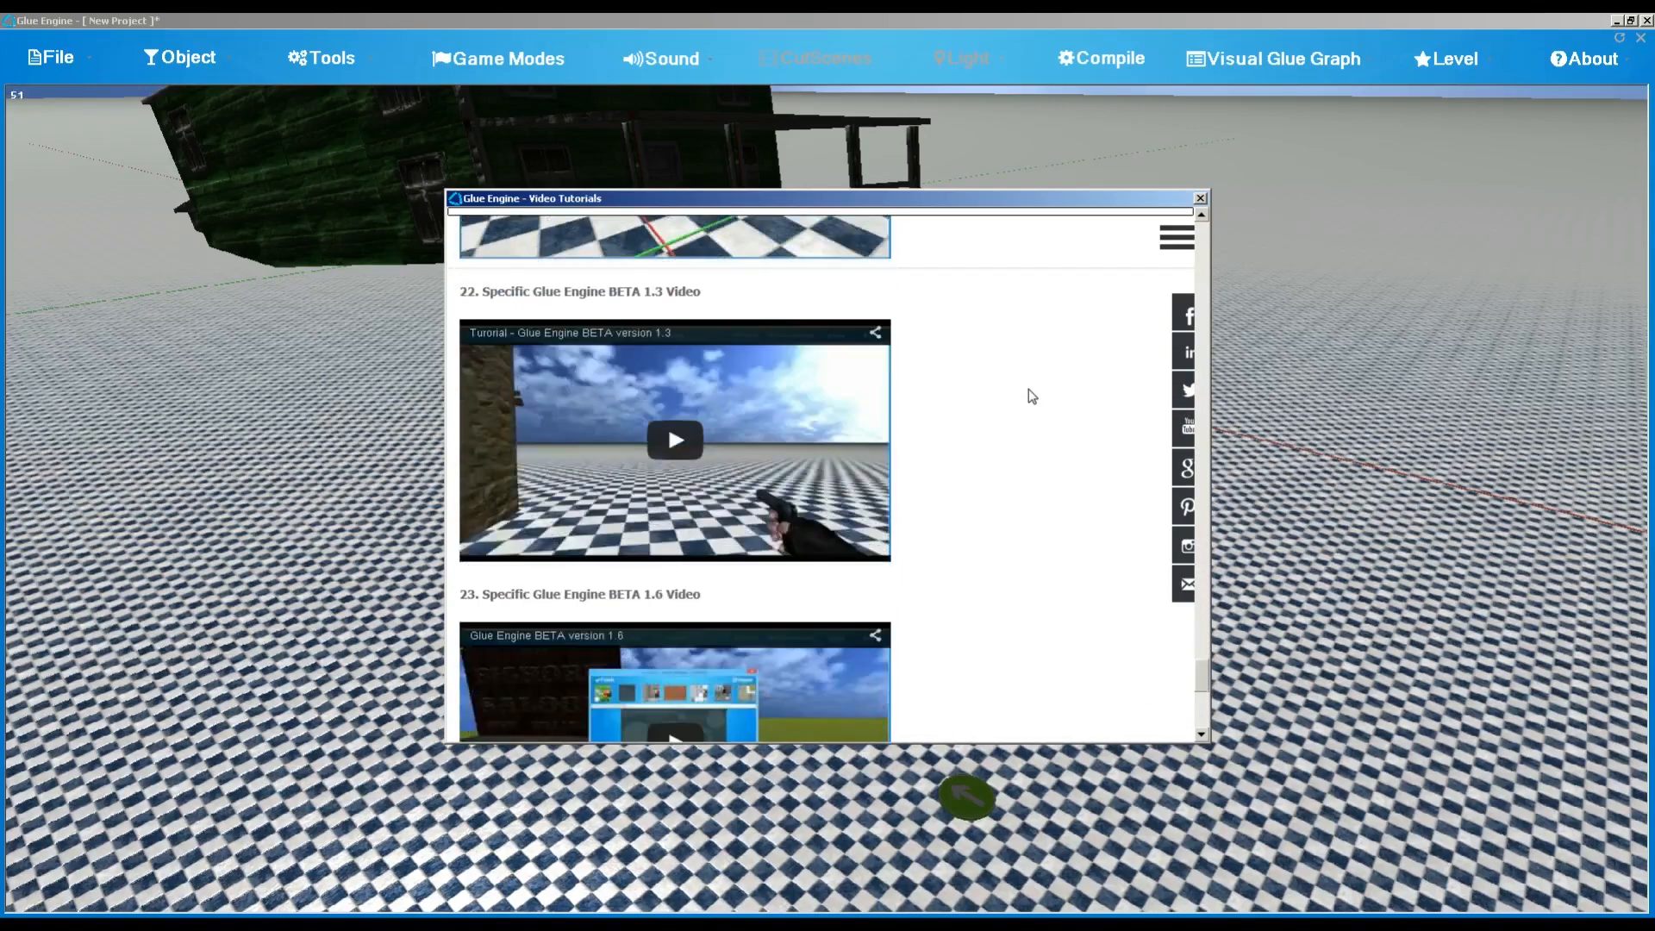
{"action": "mouse_move", "coordinate": [1123, 331]}
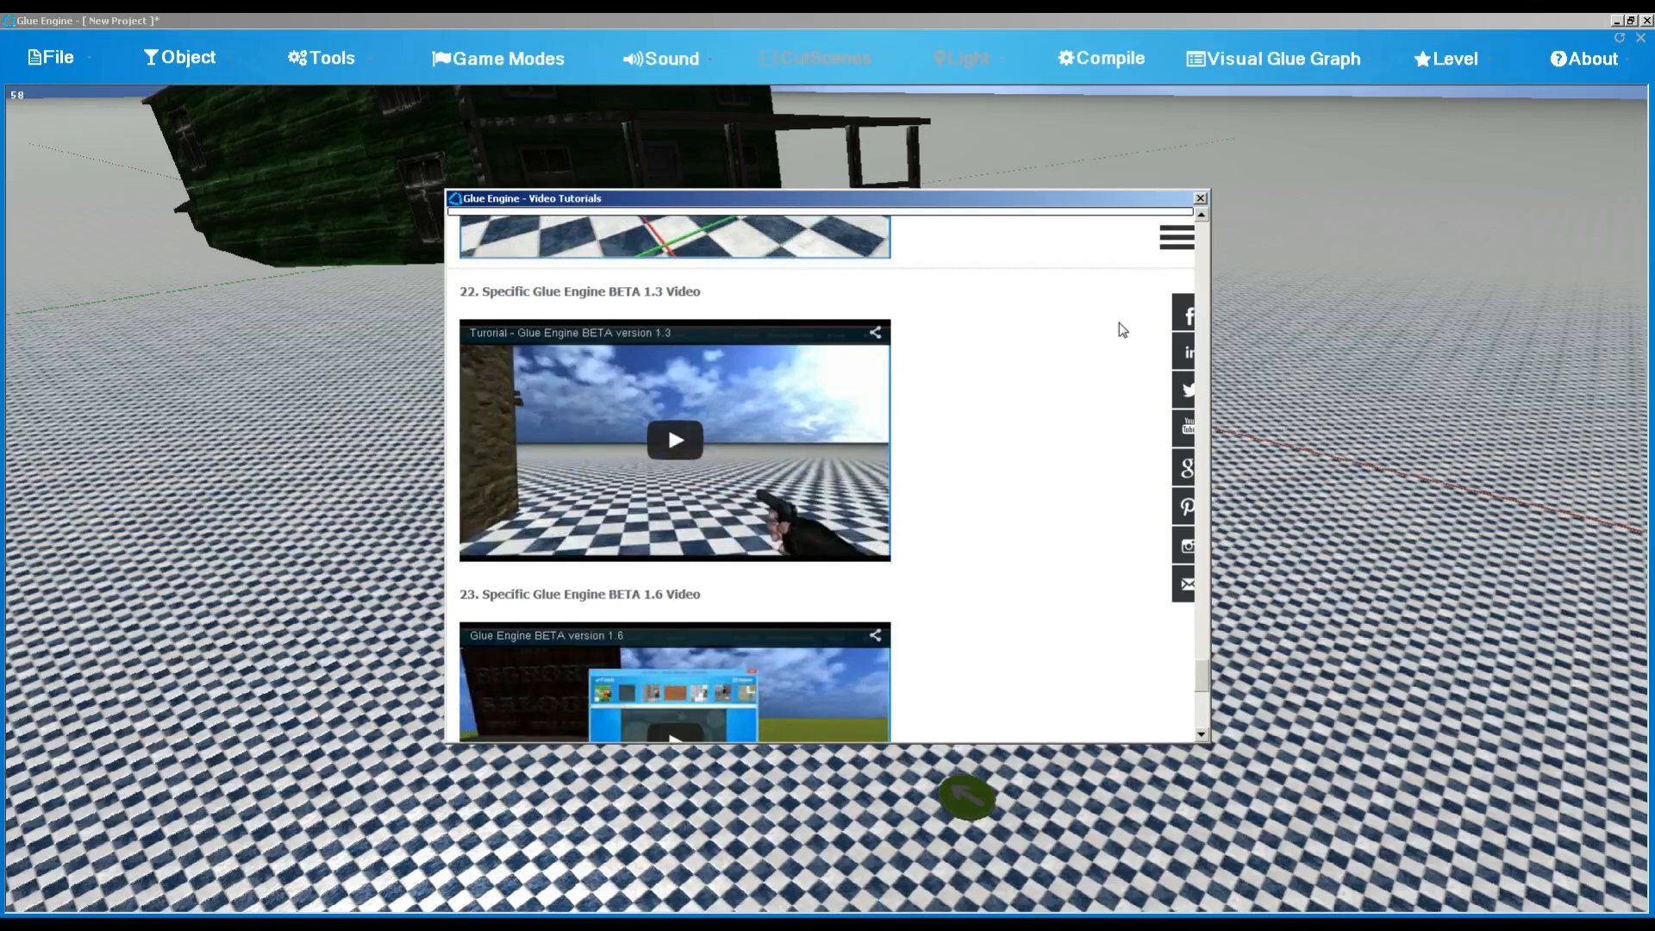